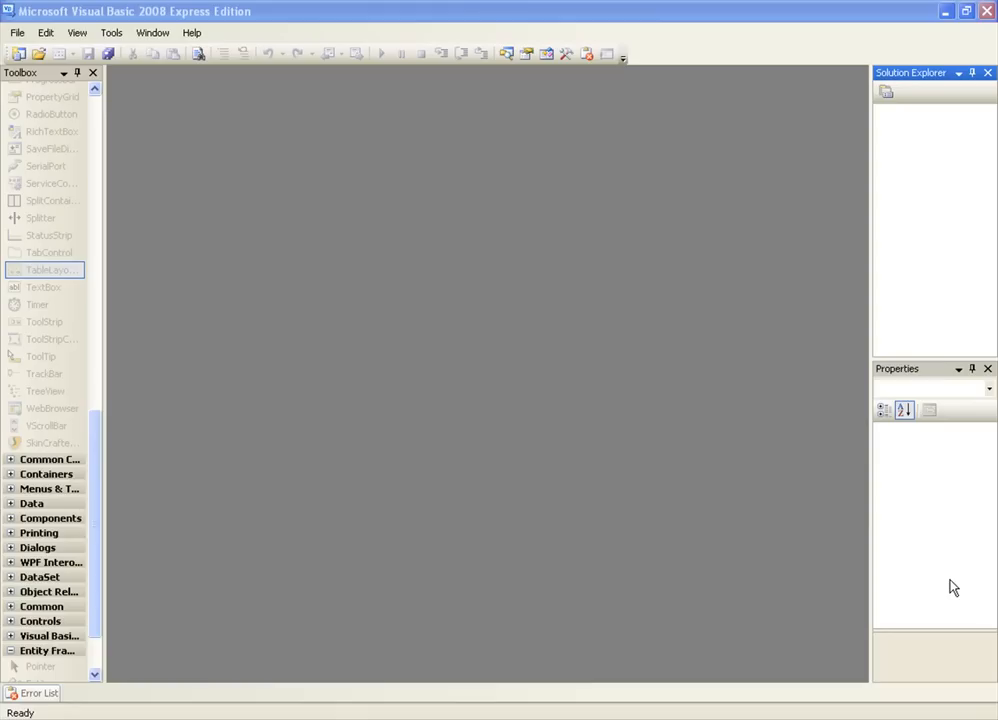
pyautogui.moveTo(932, 520)
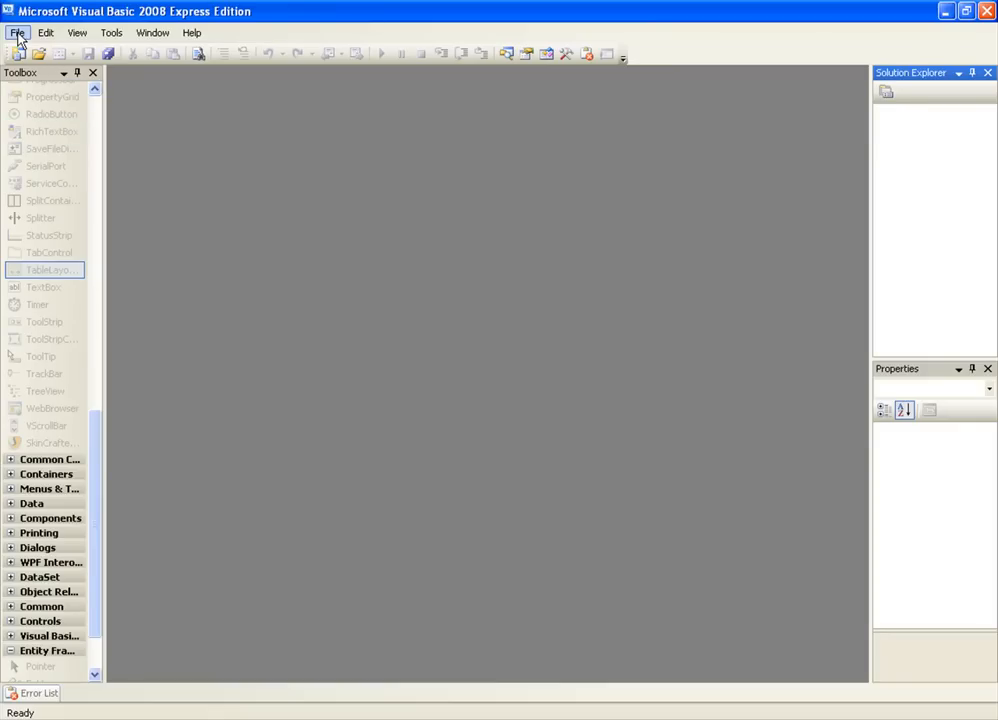
pyautogui.moveTo(82, 48)
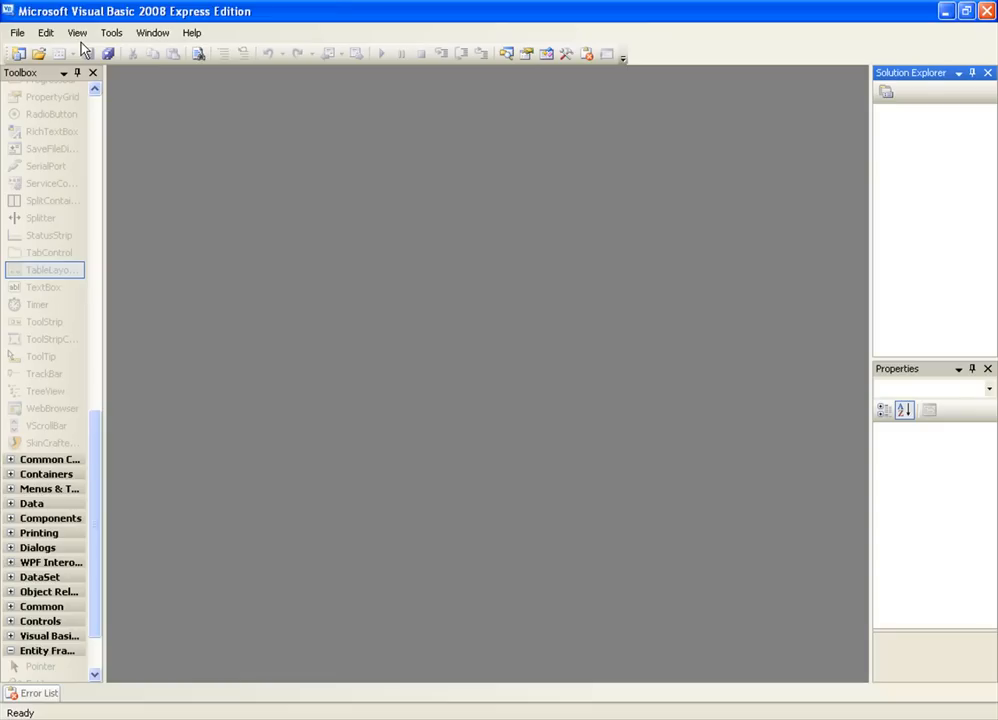
# Step: Create the Windows Forms project getelementsbytagname and enlarge Form1 to about 685 by 509
pyautogui.click(16, 32)
pyautogui.write('getelementsbytagname')
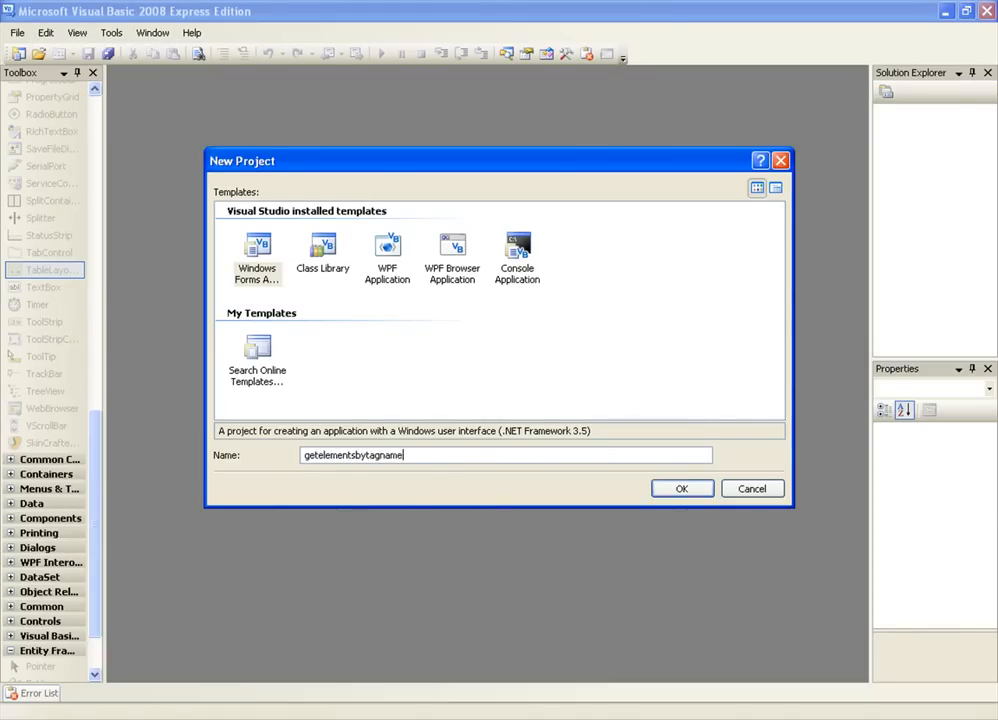
pyautogui.click(680, 488)
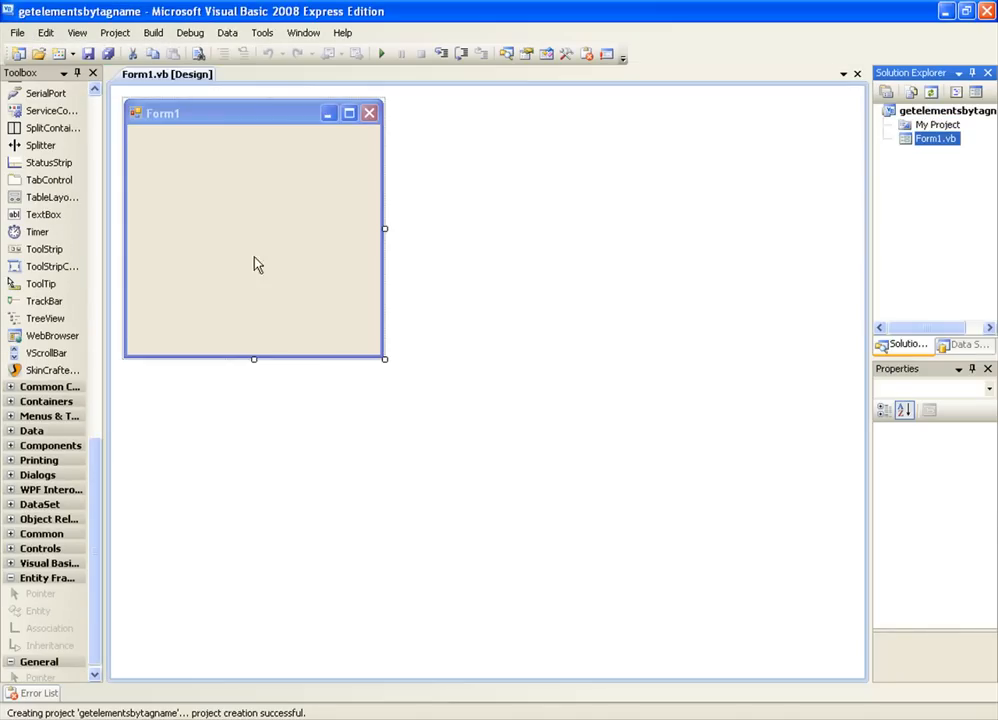
pyautogui.click(252, 230)
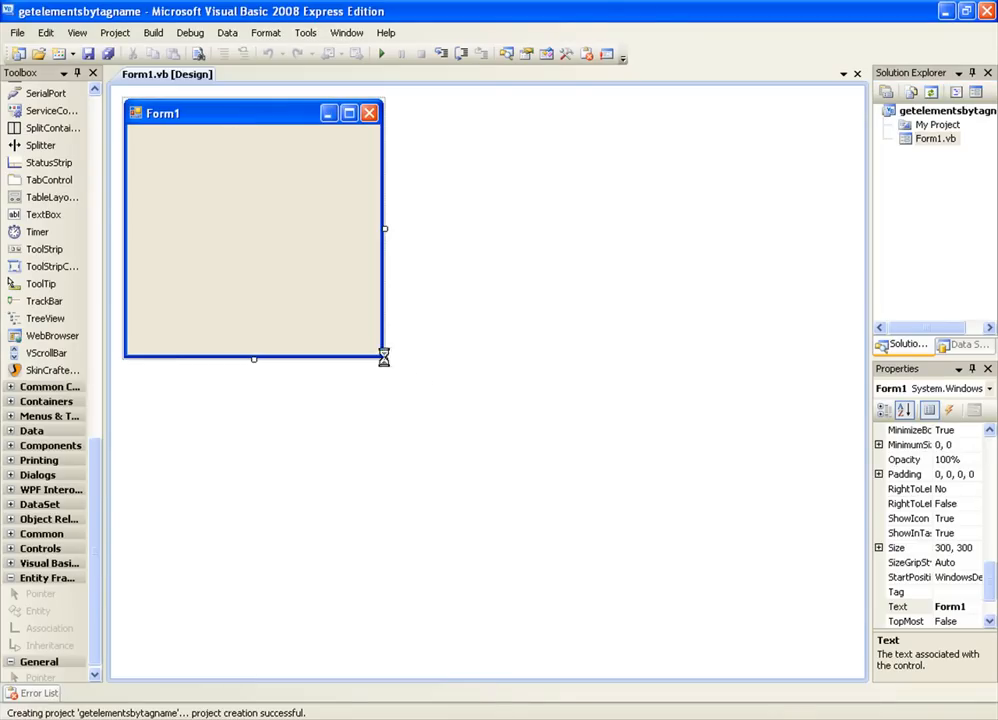
pyautogui.moveTo(384, 356); pyautogui.dragTo(784, 518)
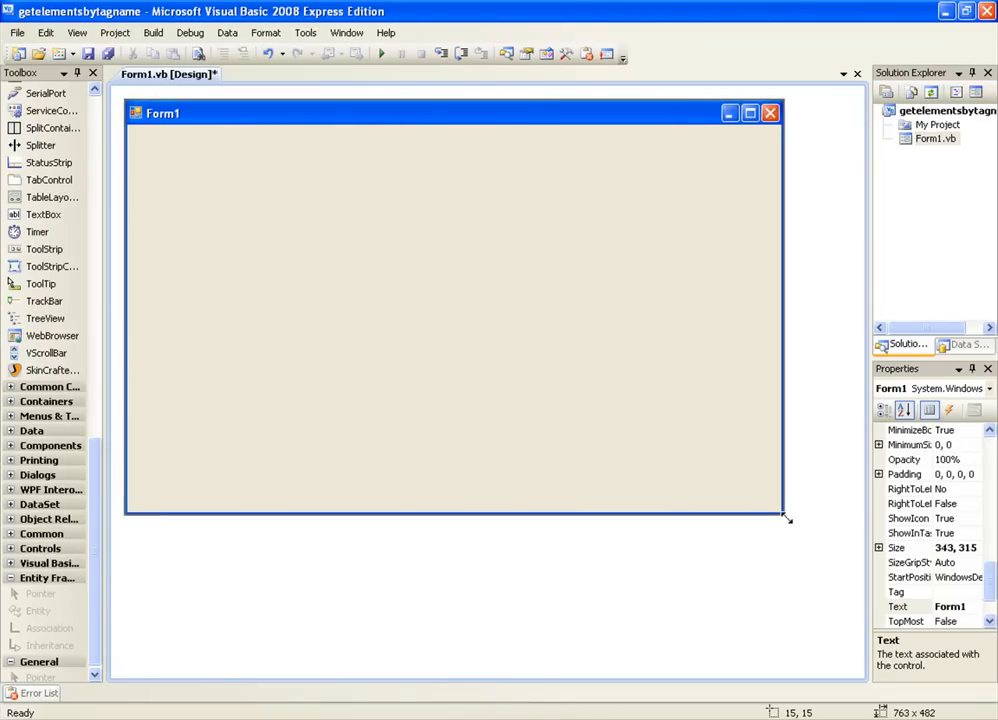
pyautogui.moveTo(786, 516); pyautogui.dragTo(718, 540)
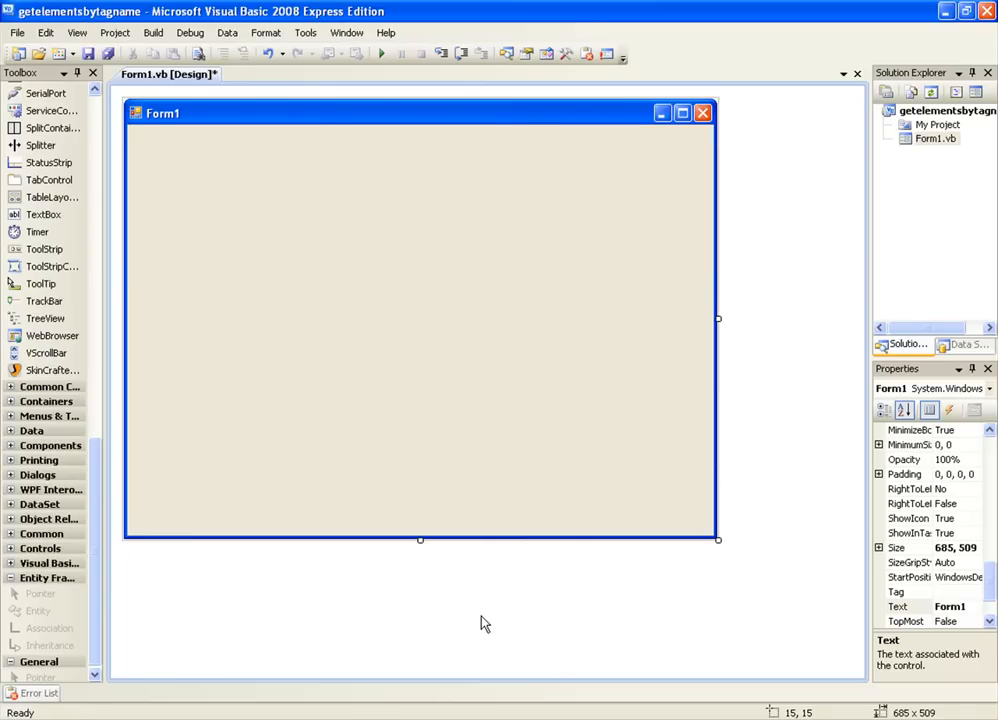
pyautogui.moveTo(556, 712)
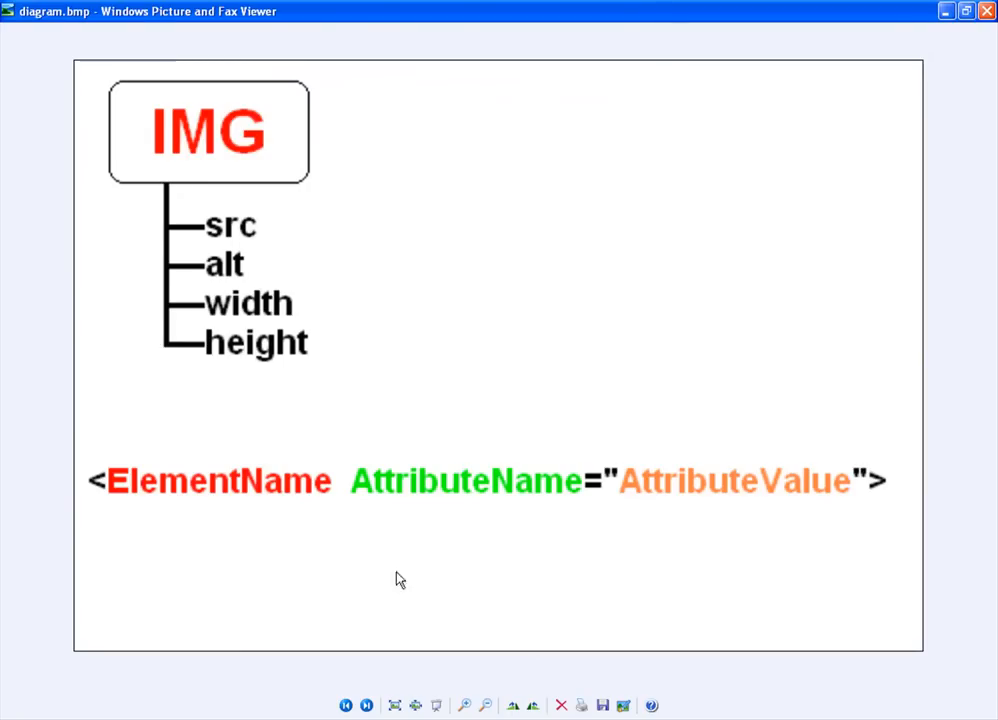
pyautogui.moveTo(150, 298)
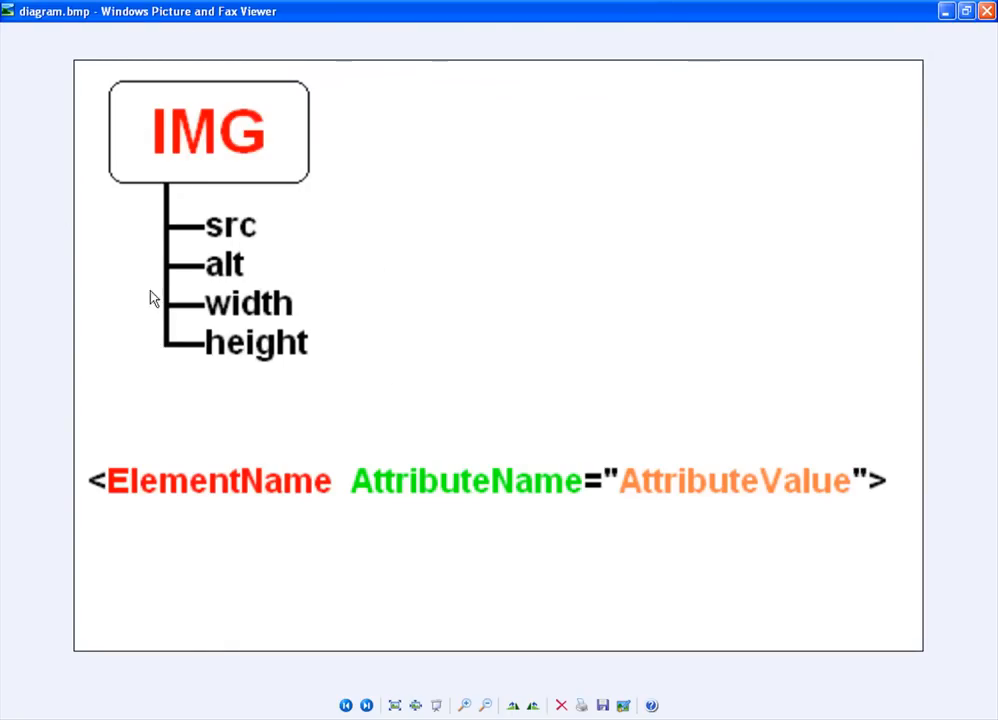
pyautogui.moveTo(308, 278)
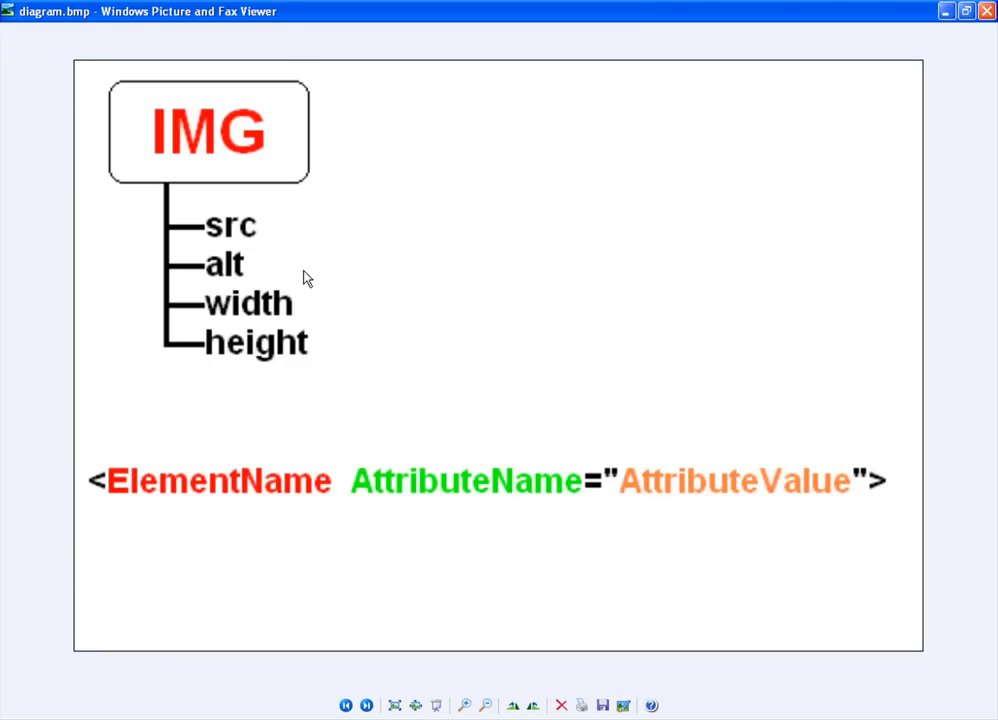
pyautogui.moveTo(192, 148)
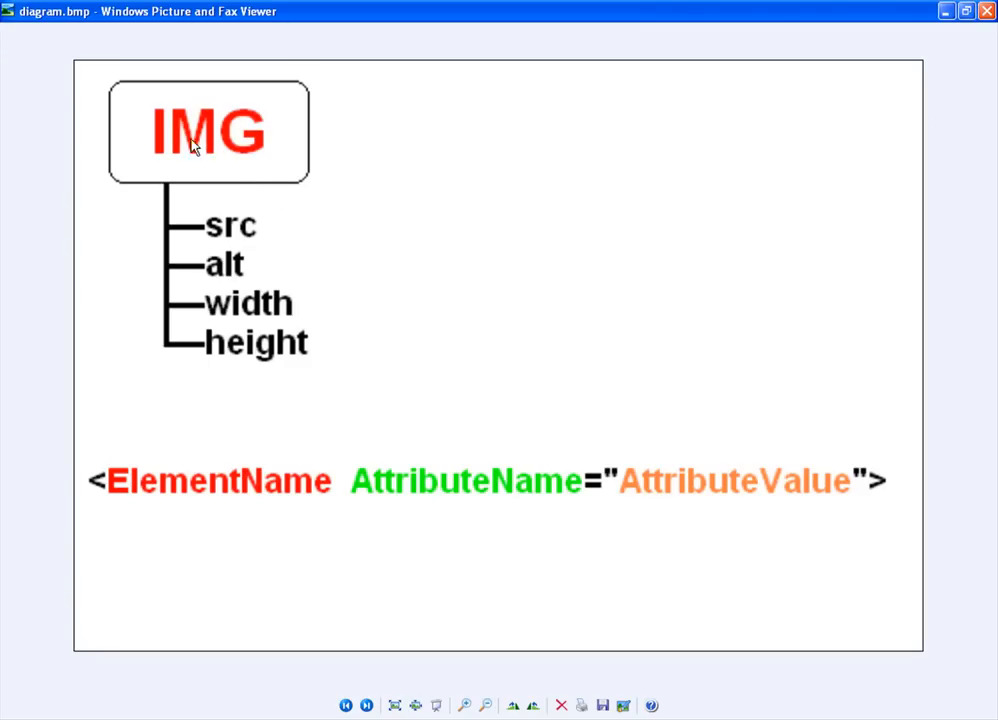
pyautogui.moveTo(98, 486)
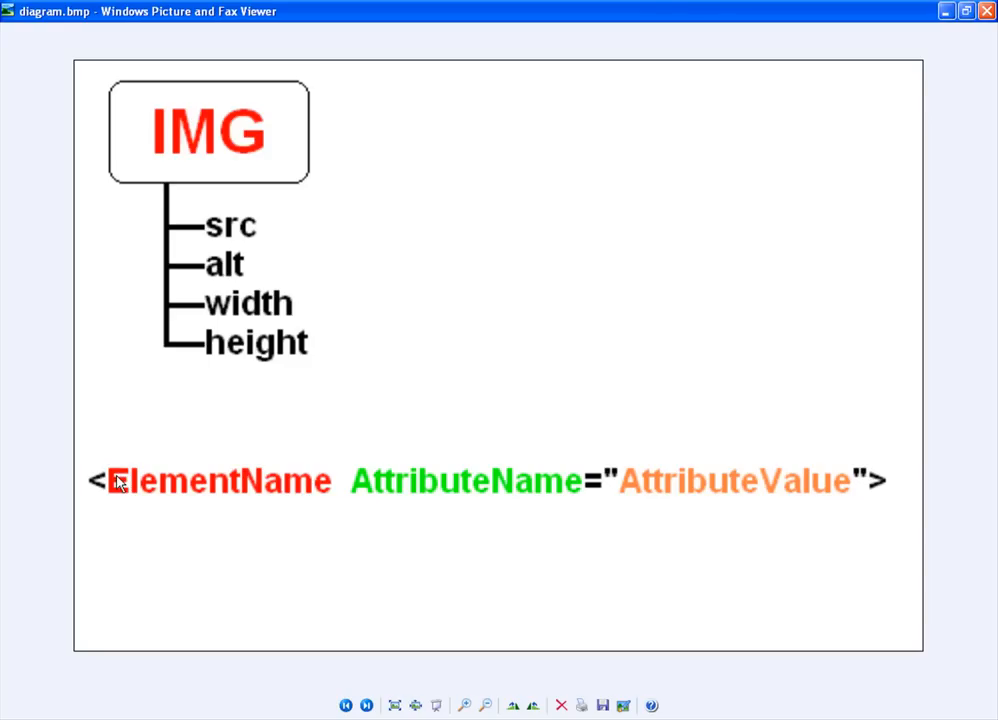
pyautogui.moveTo(352, 492)
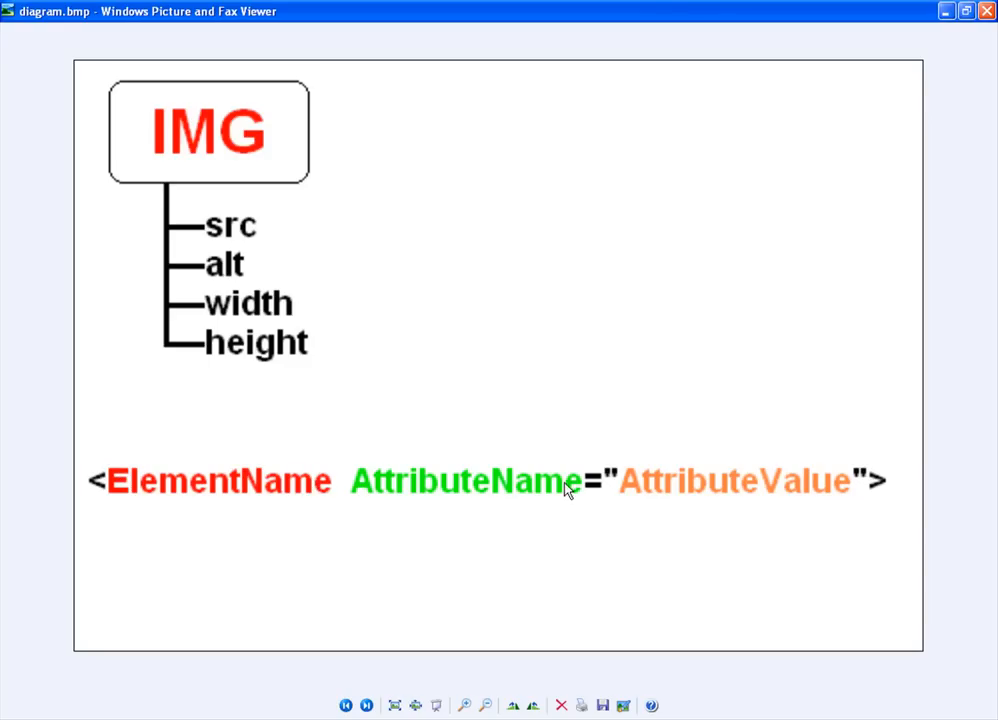
pyautogui.moveTo(832, 488)
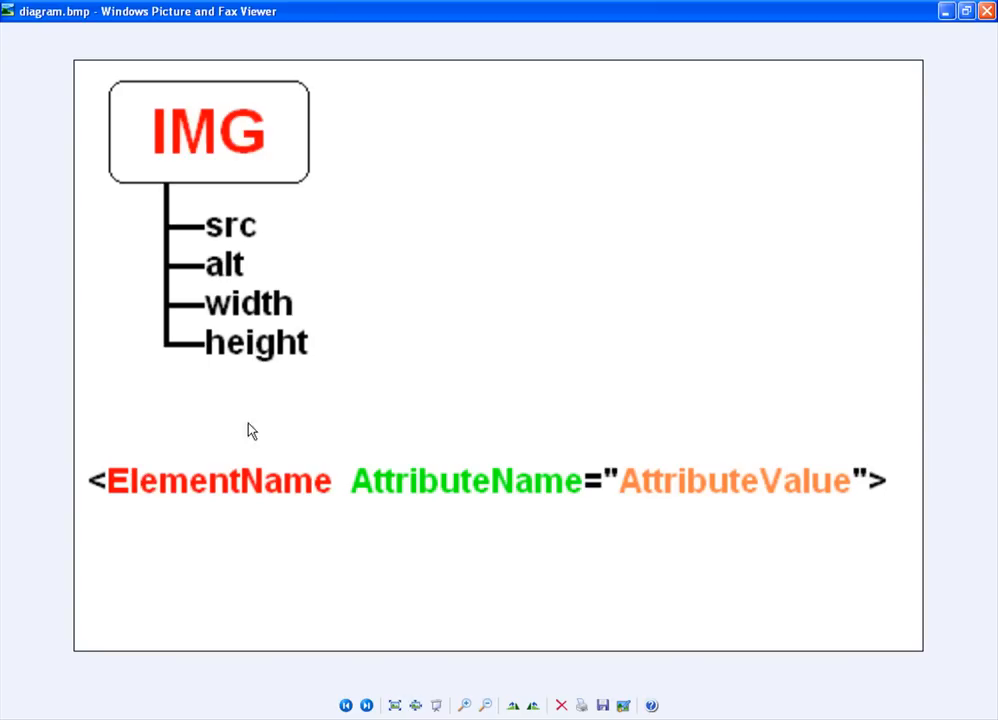
pyautogui.moveTo(210, 348)
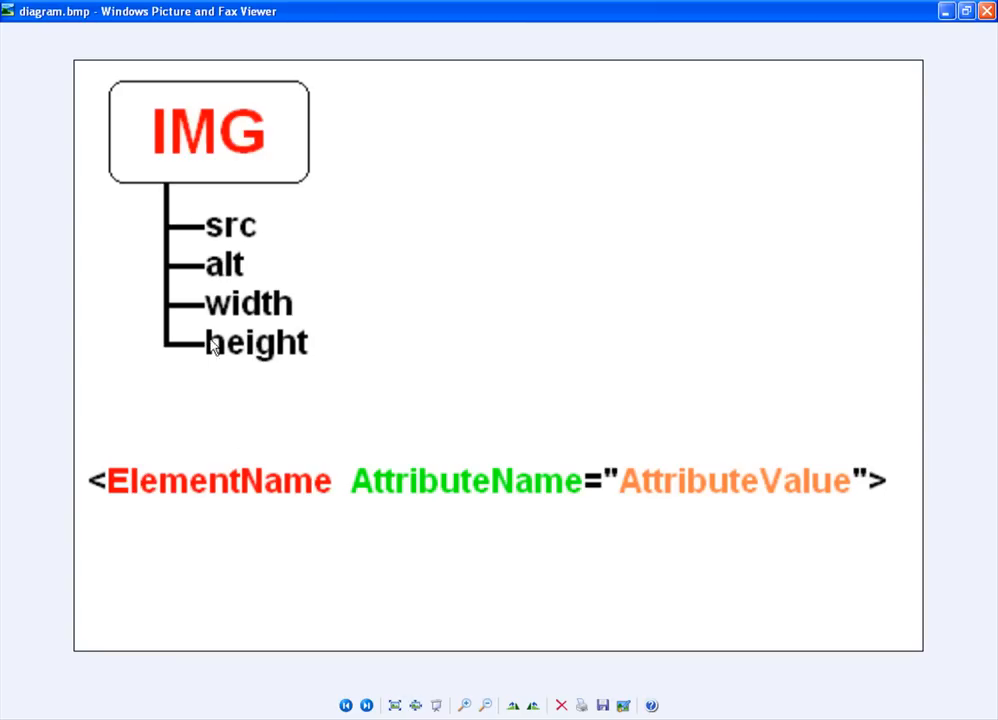
pyautogui.moveTo(378, 482)
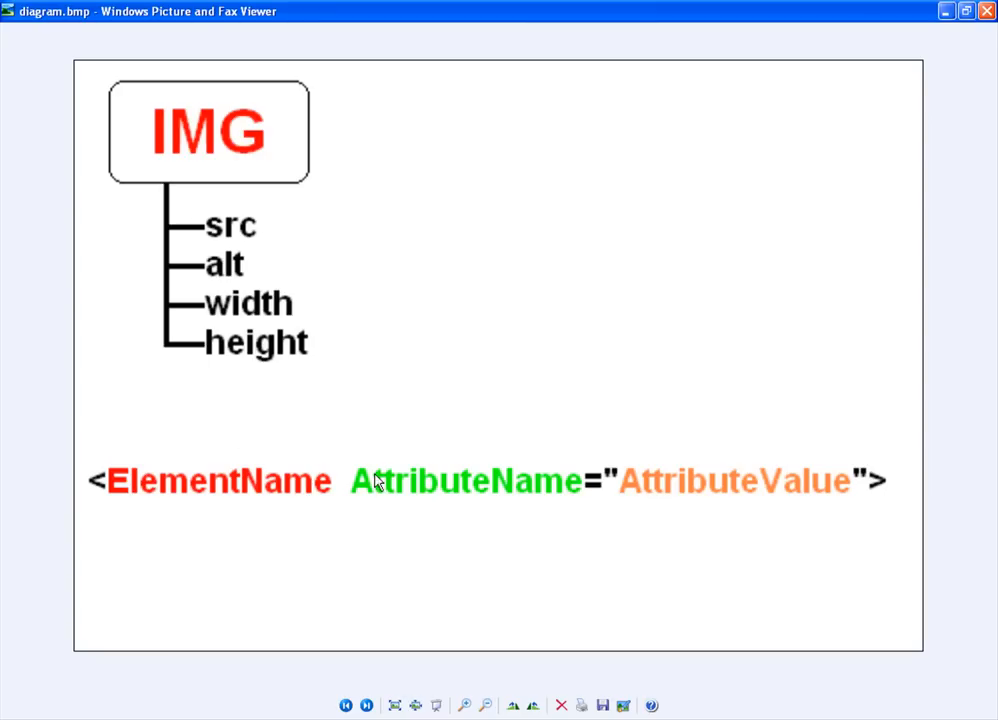
pyautogui.moveTo(716, 452)
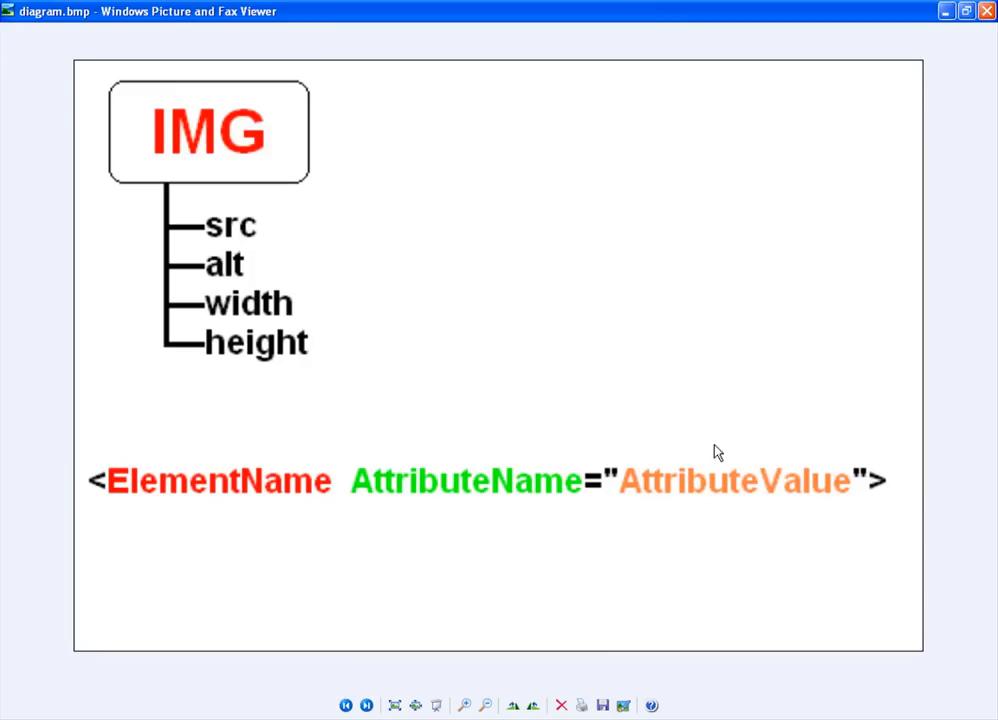
pyautogui.moveTo(822, 490)
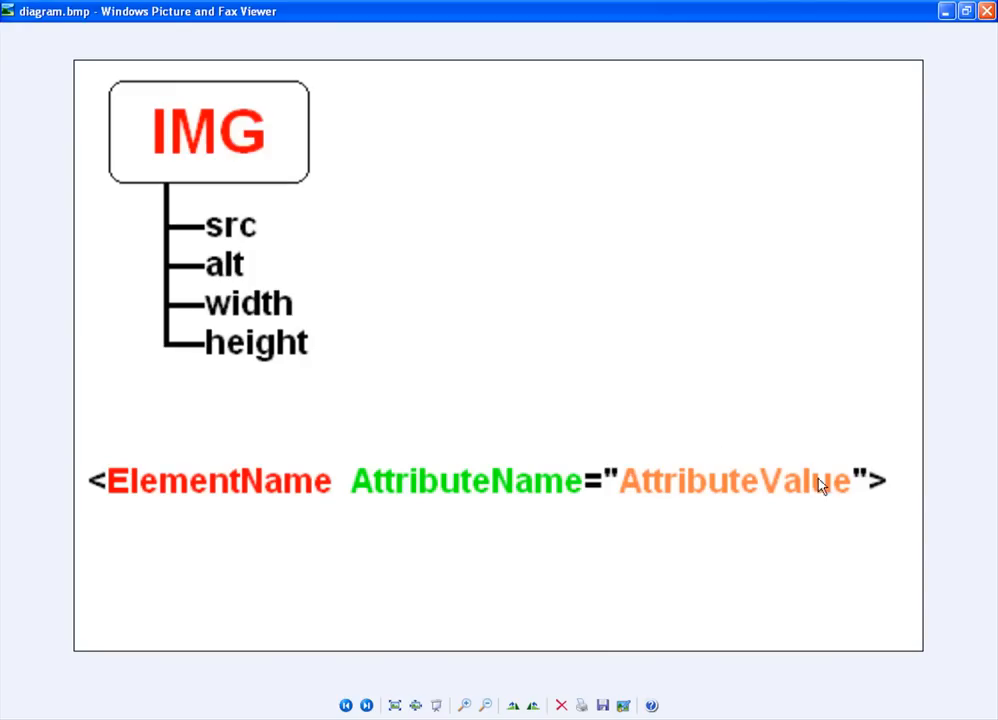
pyautogui.moveTo(716, 456)
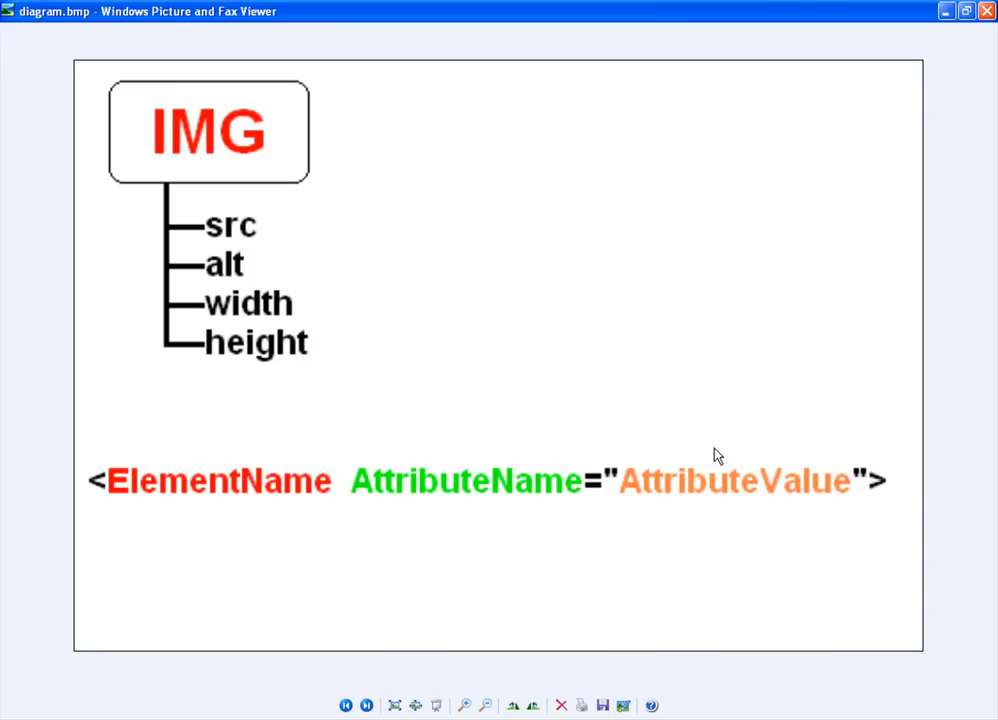
pyautogui.moveTo(312, 324)
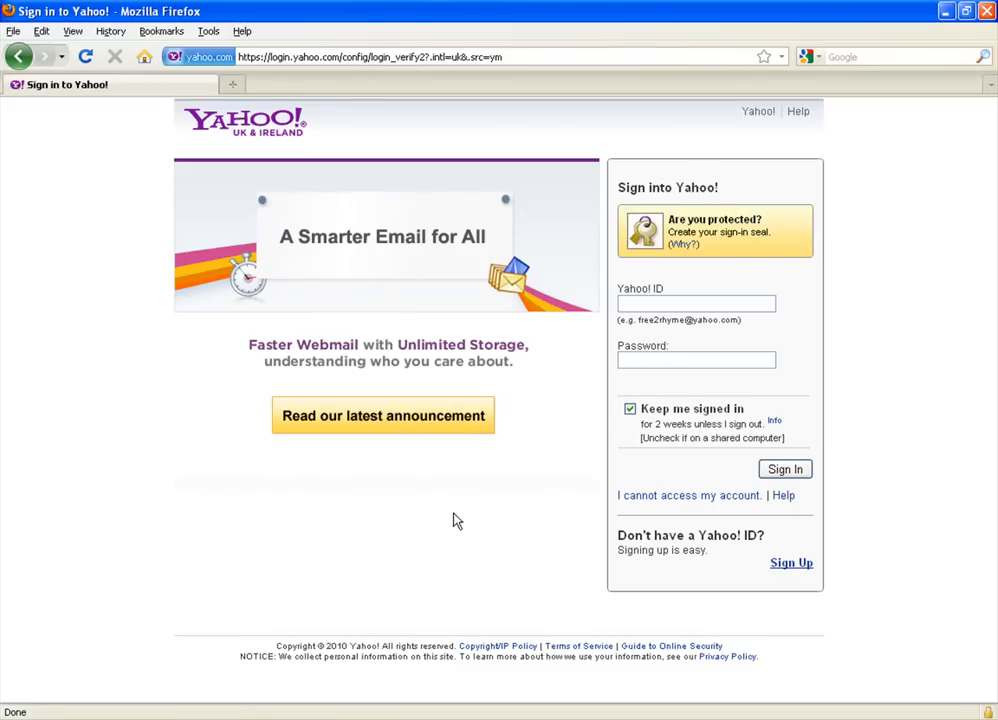
pyautogui.moveTo(220, 424)
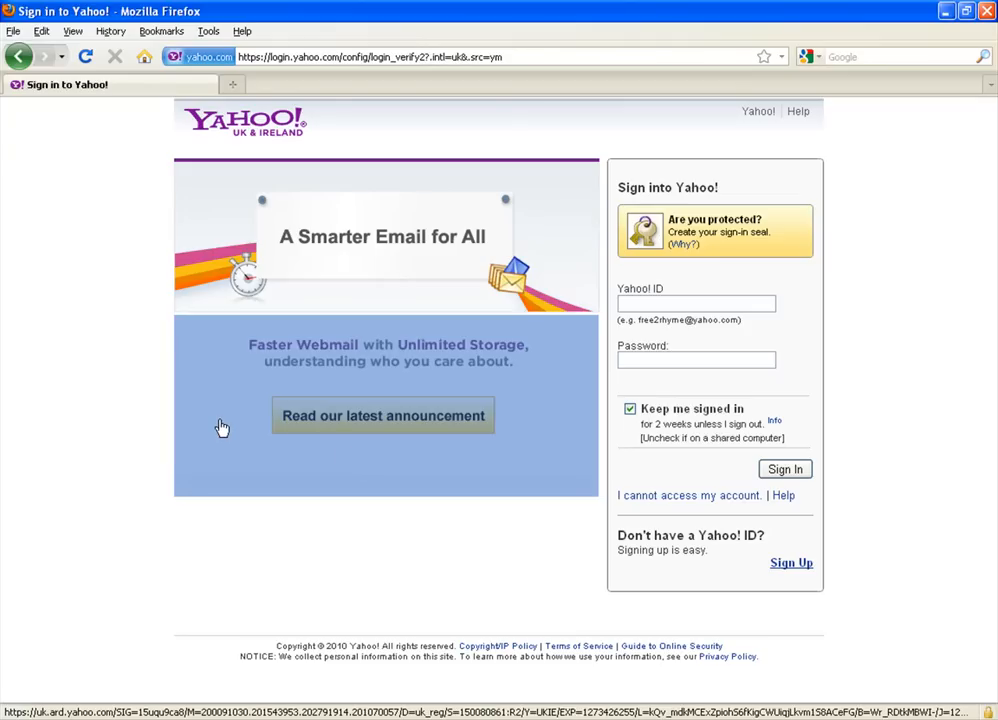
pyautogui.moveTo(216, 370)
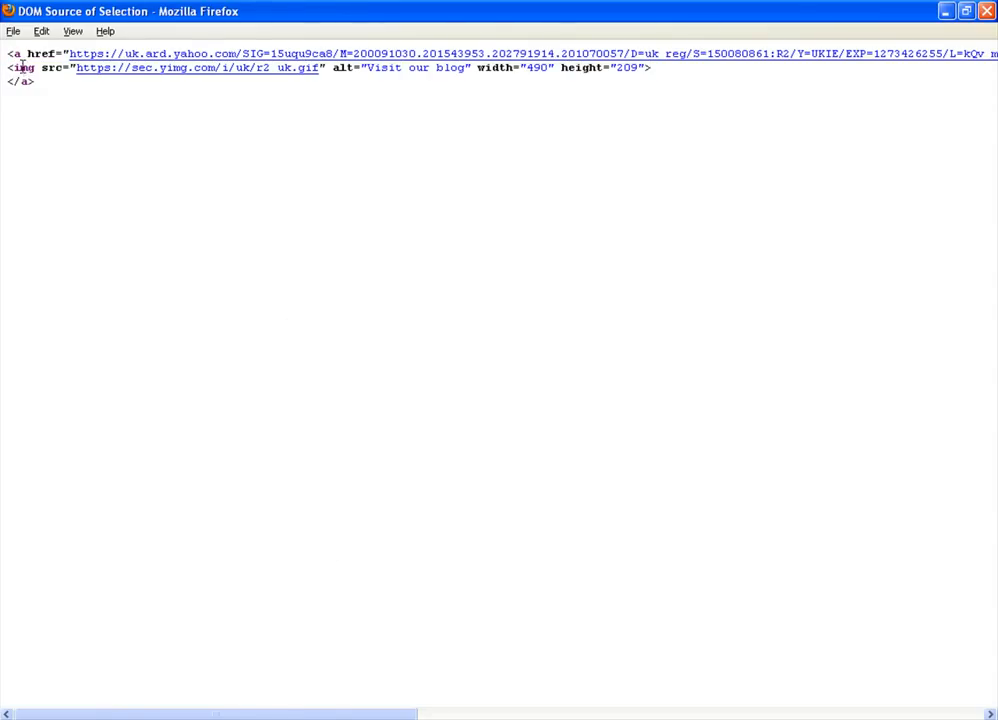
# Step: Highlight the src attribute in the banner's img source, then return to the IMG attribute diagram
pyautogui.doubleClick(52, 68)
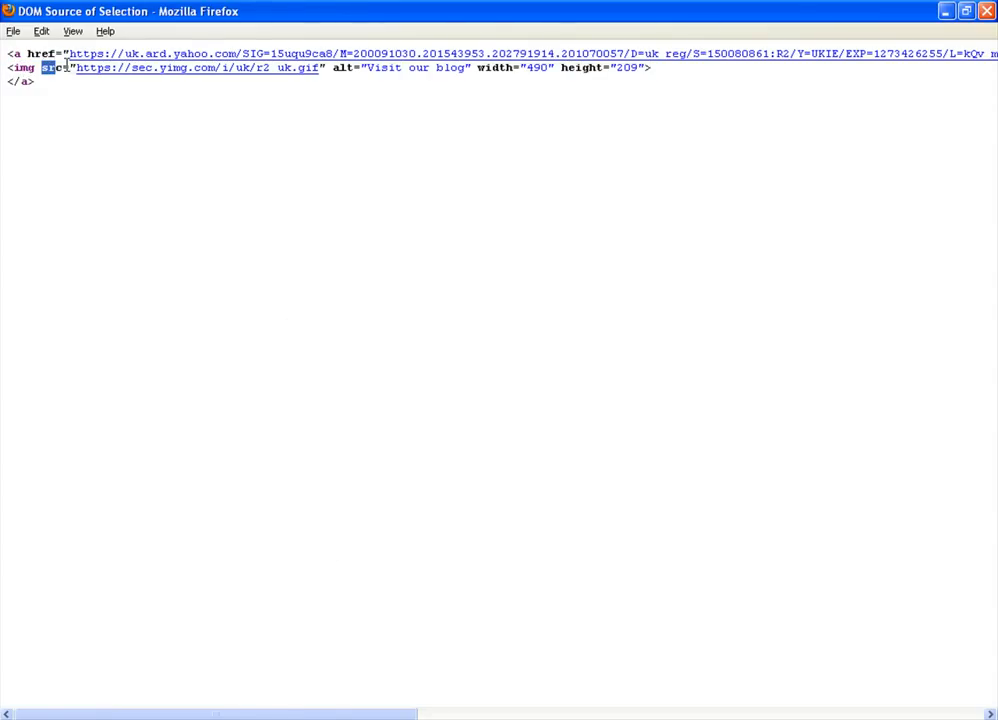
pyautogui.click(214, 388)
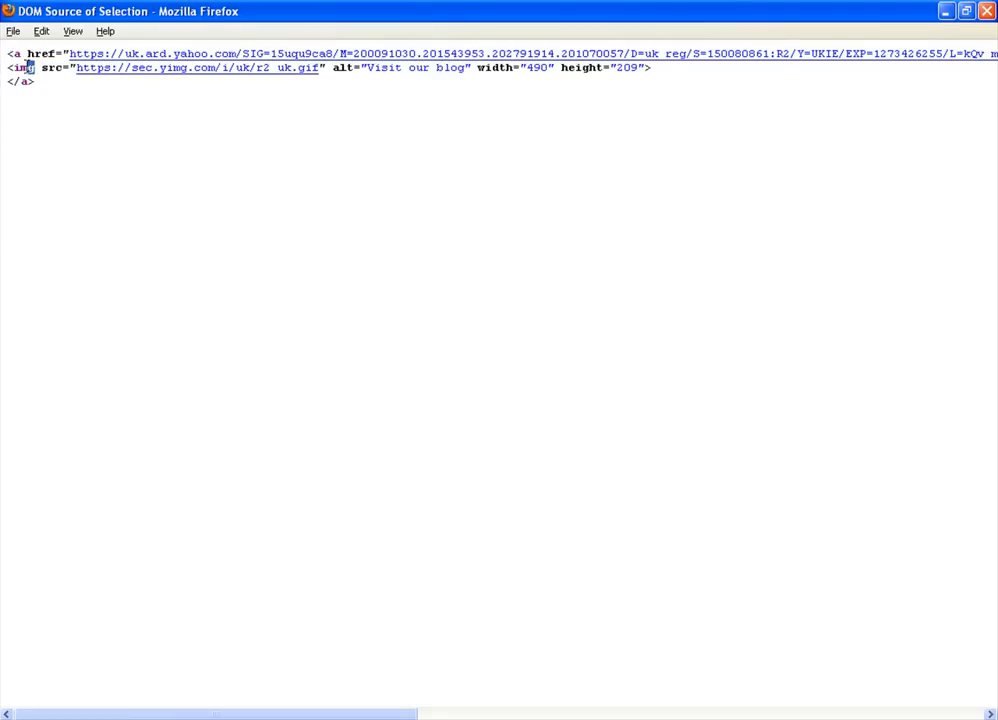
pyautogui.doubleClick(22, 72)
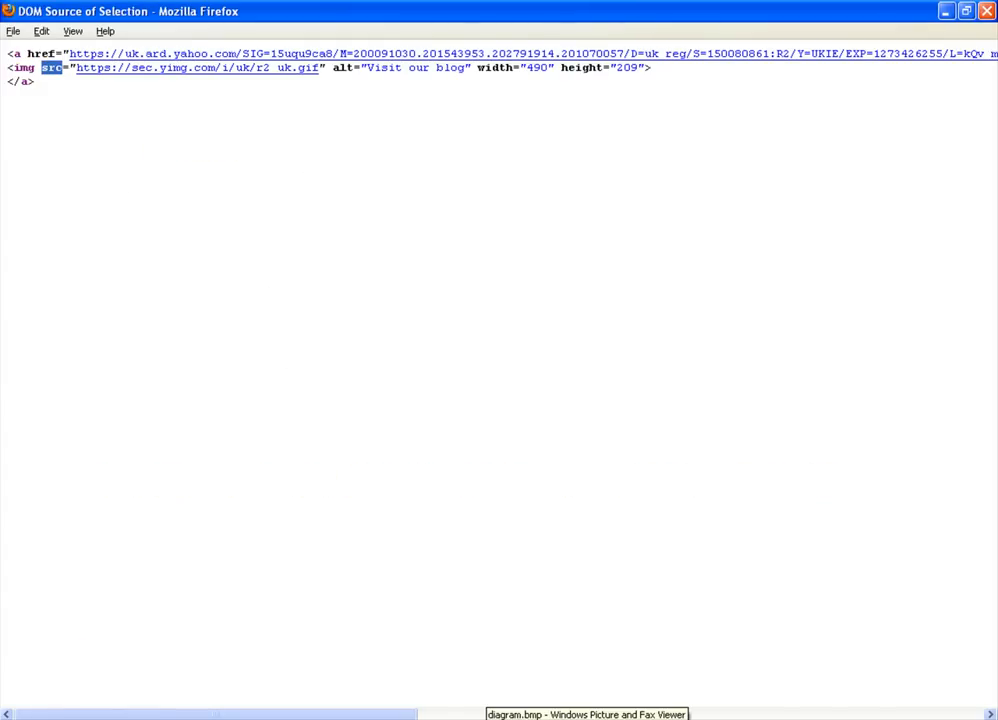
pyautogui.click(594, 716)
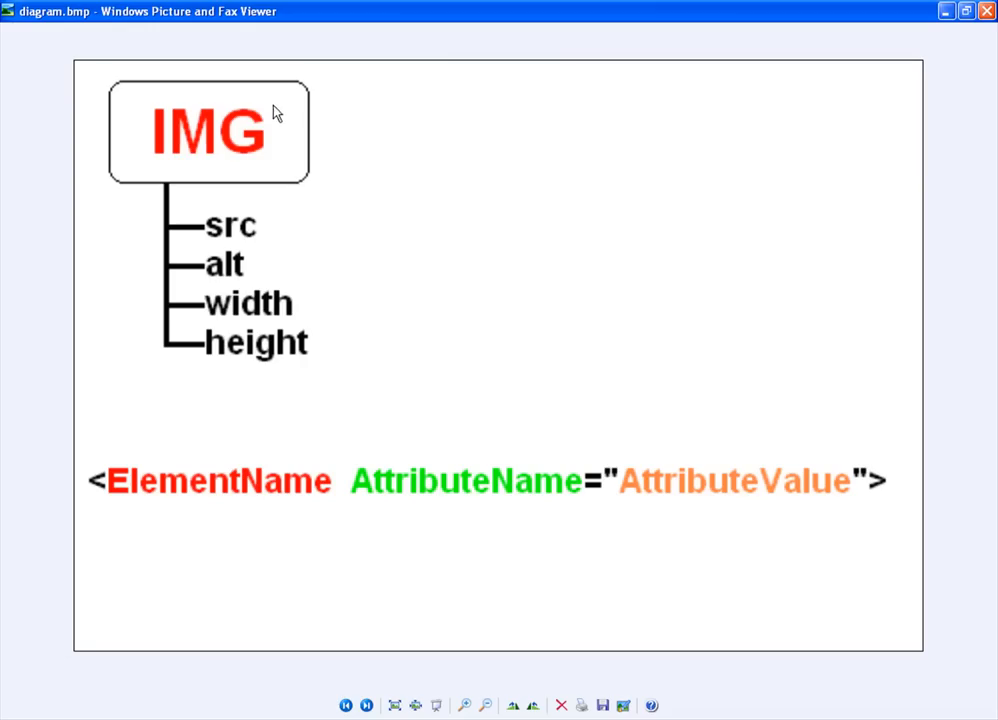
pyautogui.moveTo(278, 220)
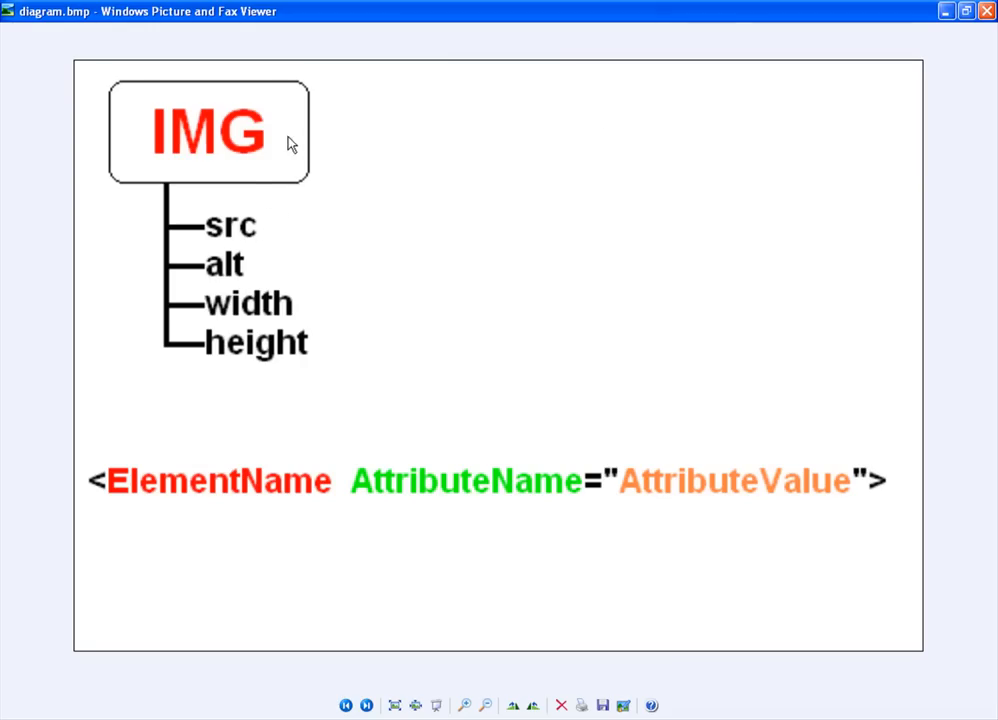
pyautogui.moveTo(204, 276)
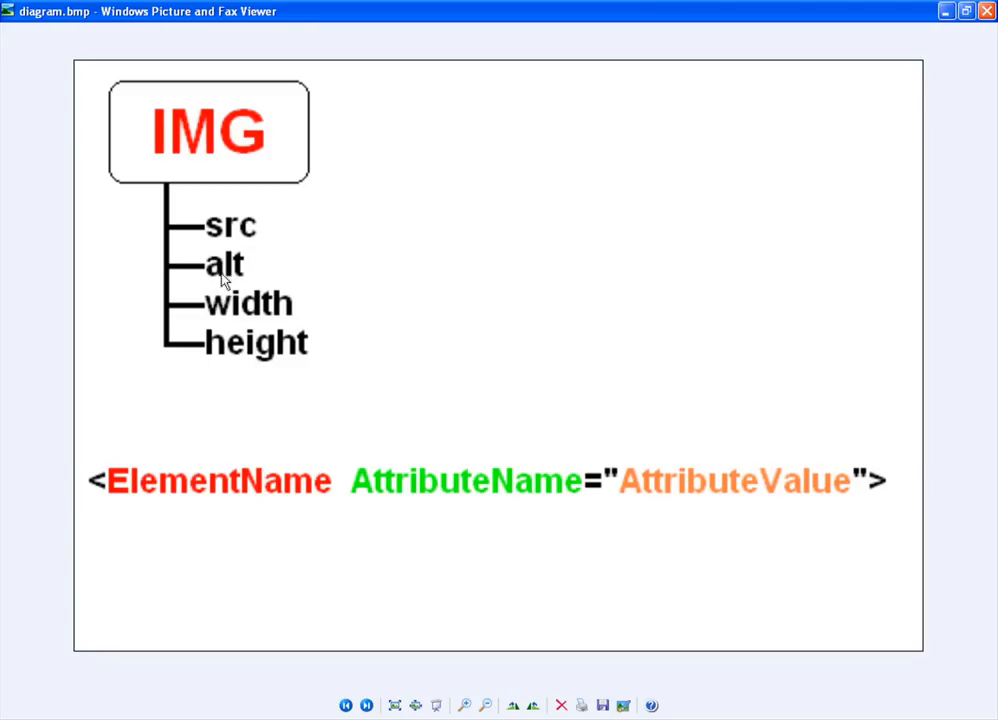
pyautogui.moveTo(236, 232)
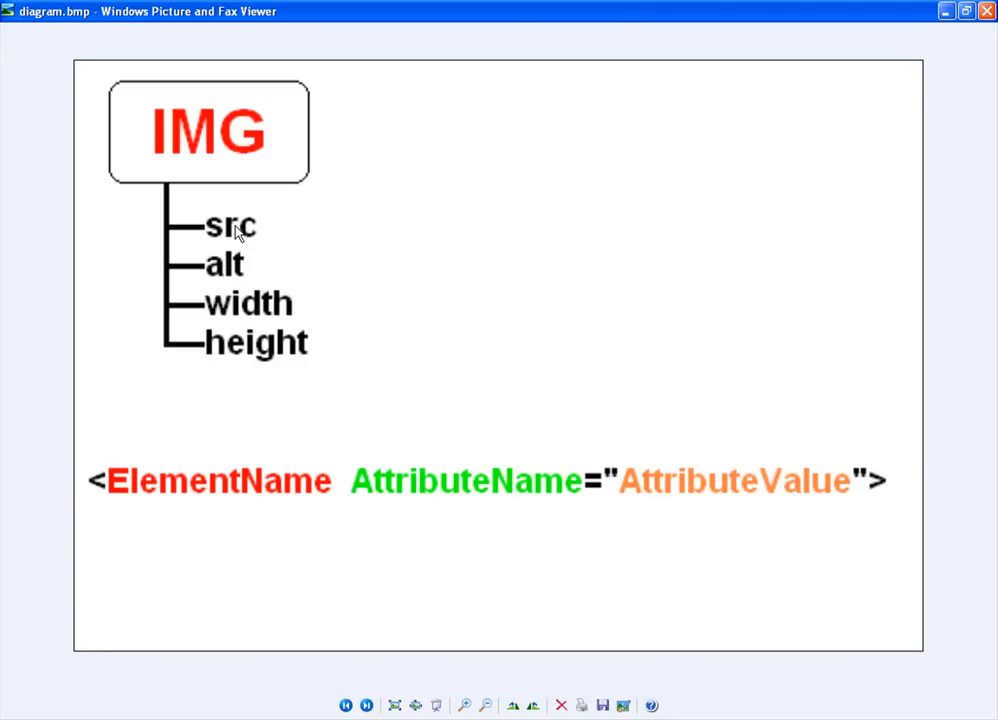
pyautogui.moveTo(236, 314)
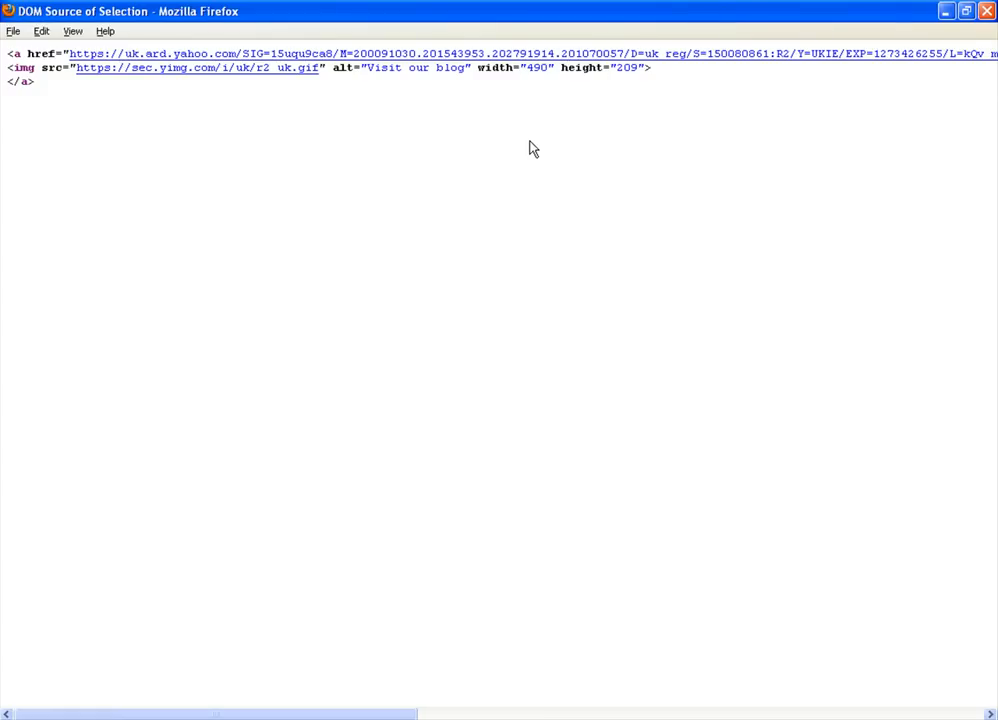
pyautogui.moveTo(396, 632)
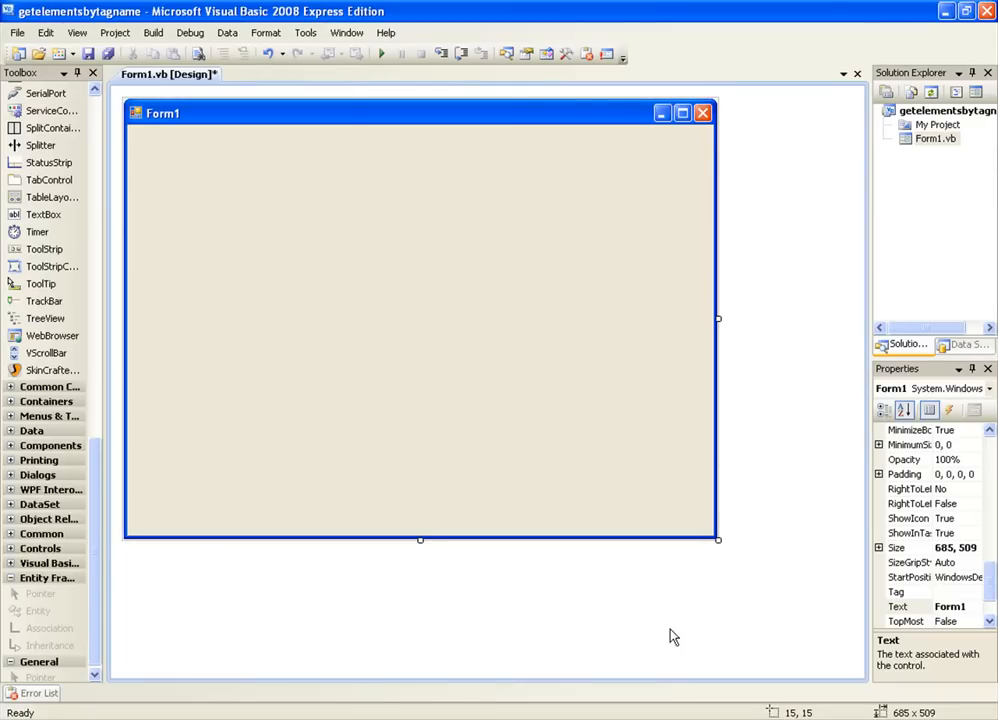
pyautogui.moveTo(348, 188)
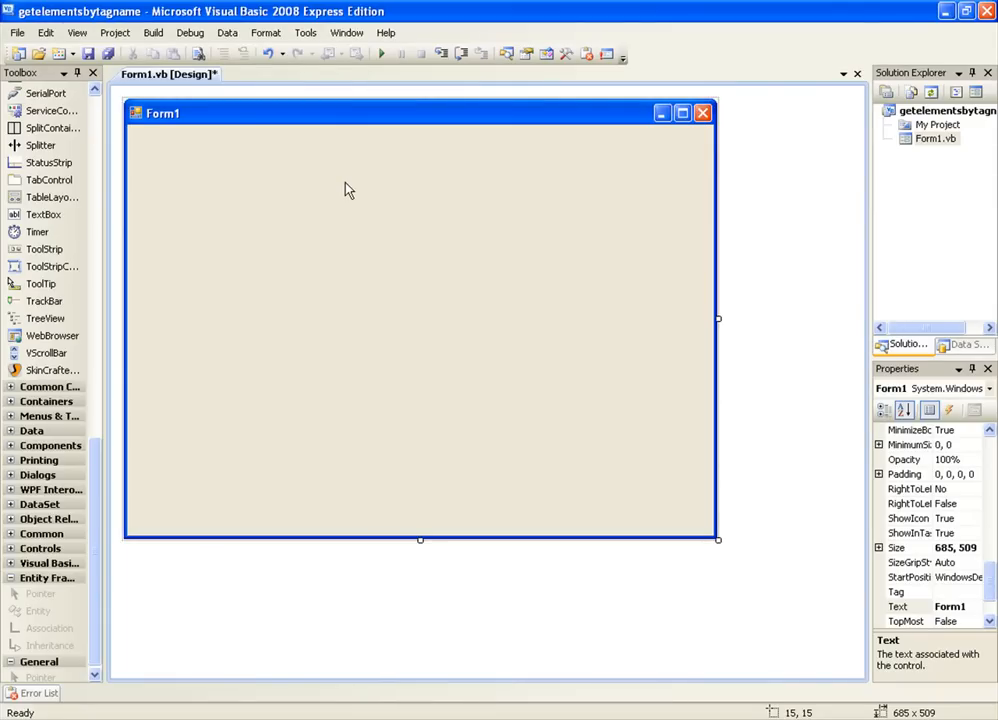
pyautogui.moveTo(620, 508)
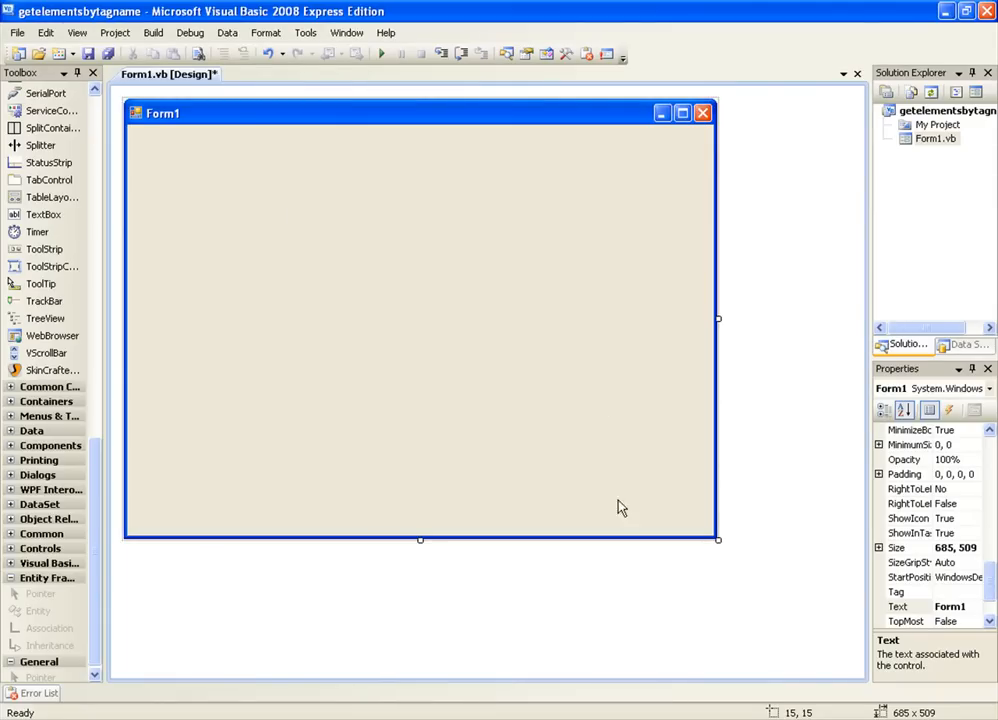
# Step: Resize Form1 and lay out the URL text box stretched toward the Browse button
pyautogui.moveTo(716, 540); pyautogui.dragTo(628, 478)
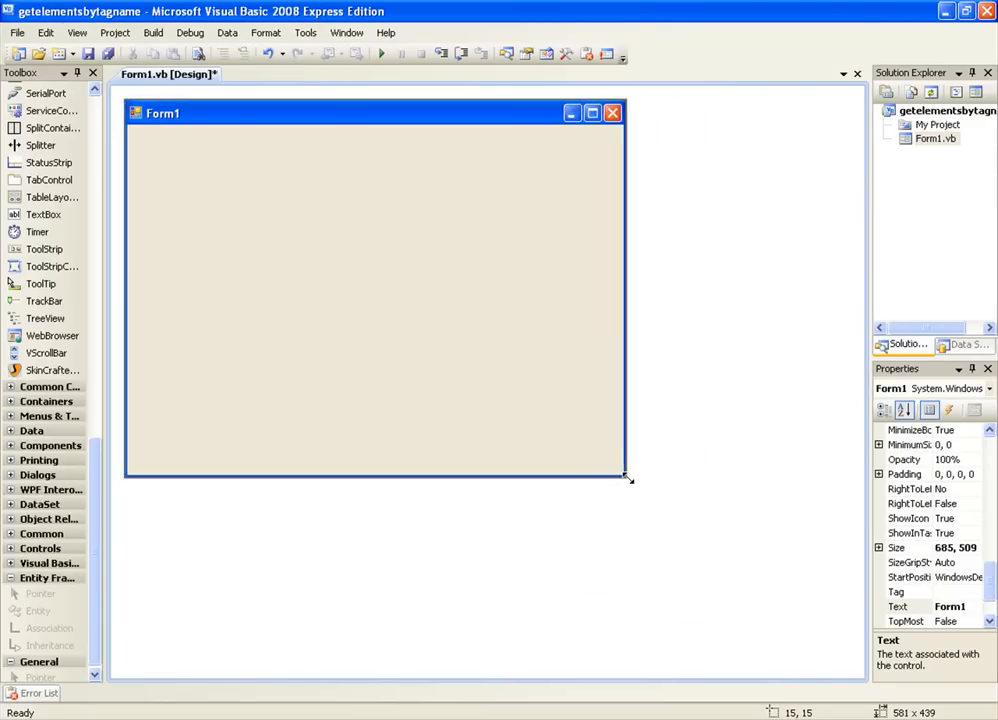
pyautogui.moveTo(628, 480); pyautogui.dragTo(644, 474)
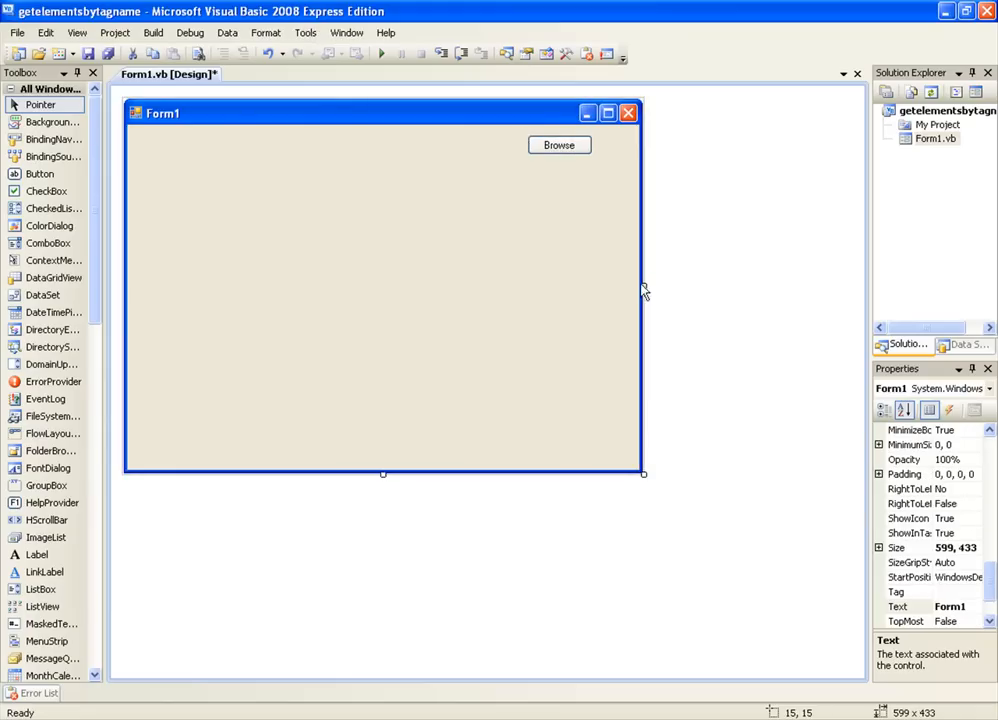
pyautogui.moveTo(644, 286); pyautogui.dragTo(604, 286)
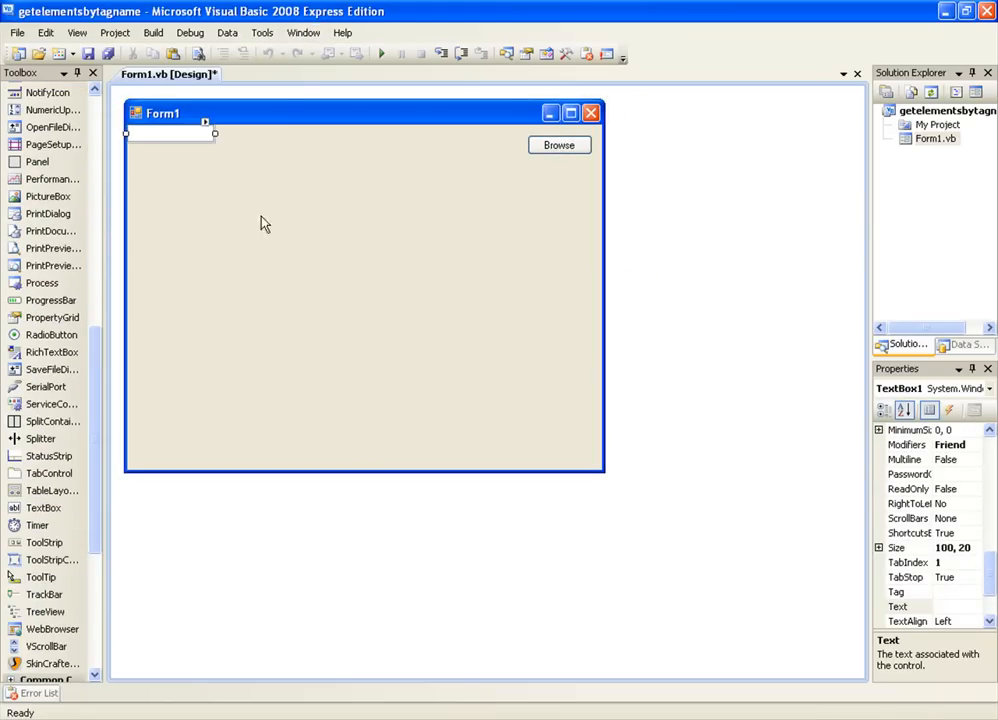
pyautogui.moveTo(214, 132); pyautogui.dragTo(516, 144)
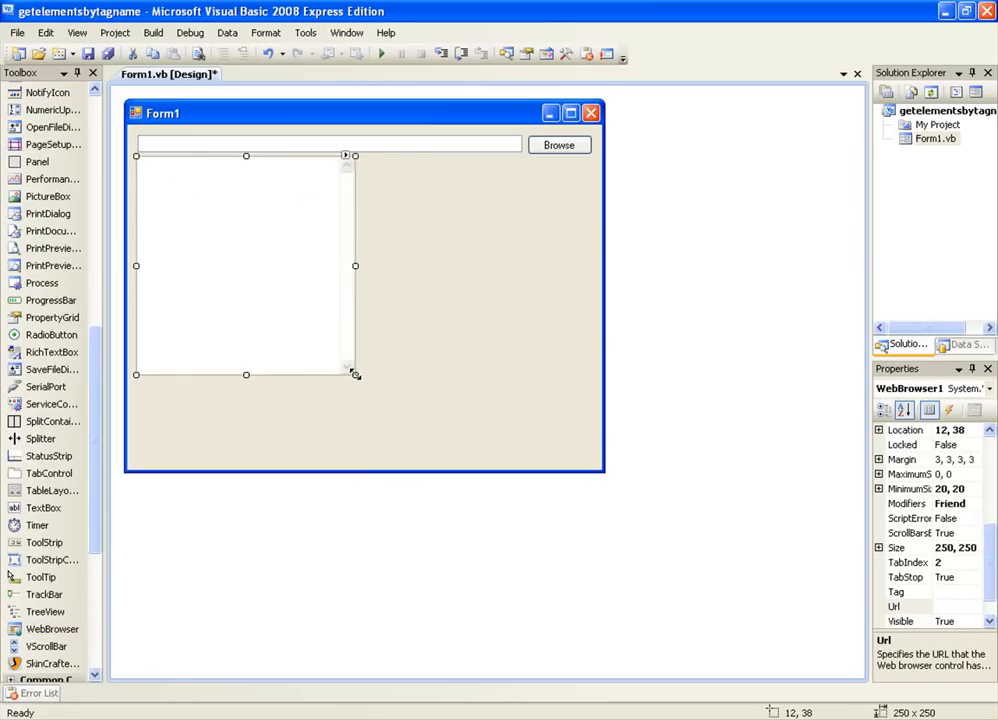
# Step: Size the web browser pane and multiline text box to fill the rest of the form
pyautogui.moveTo(356, 374); pyautogui.dragTo(592, 384)
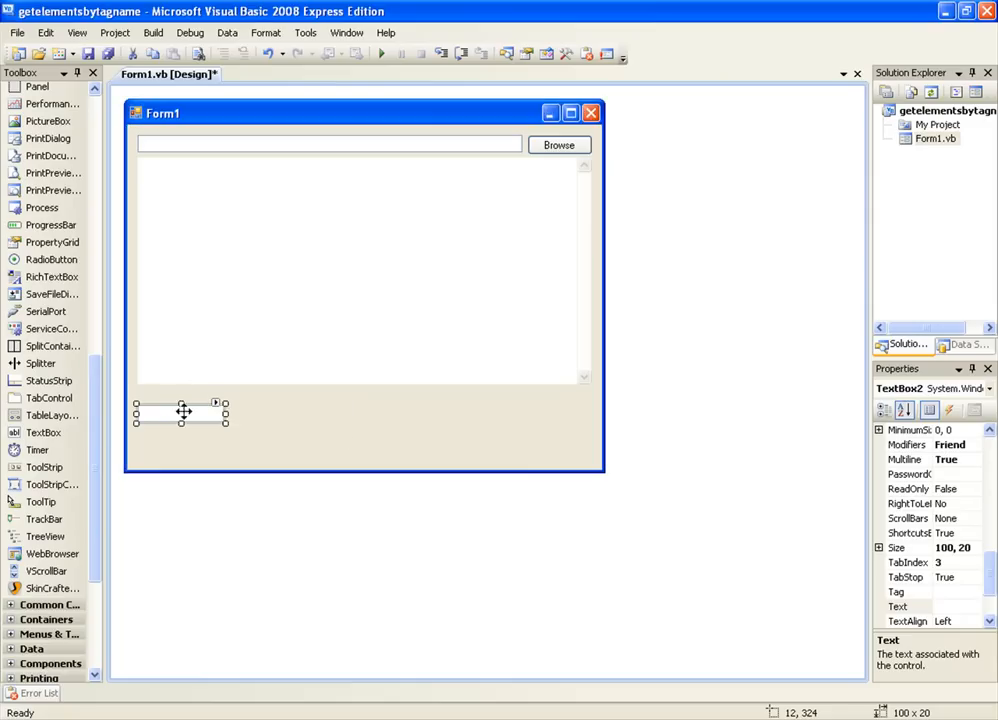
pyautogui.moveTo(224, 424); pyautogui.dragTo(596, 464)
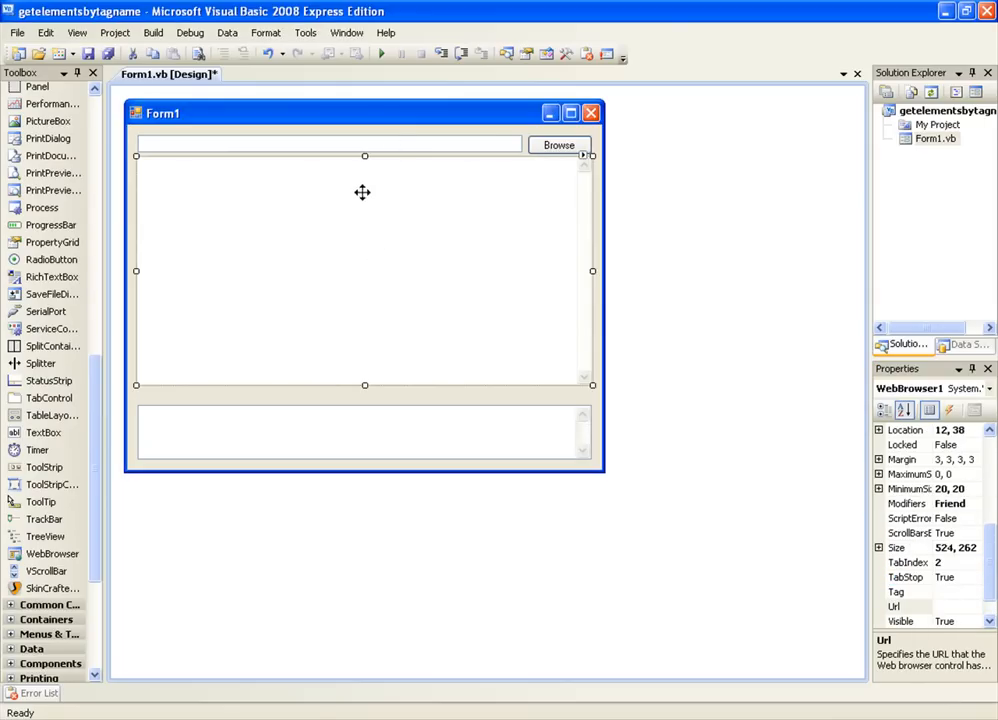
pyautogui.click(558, 144)
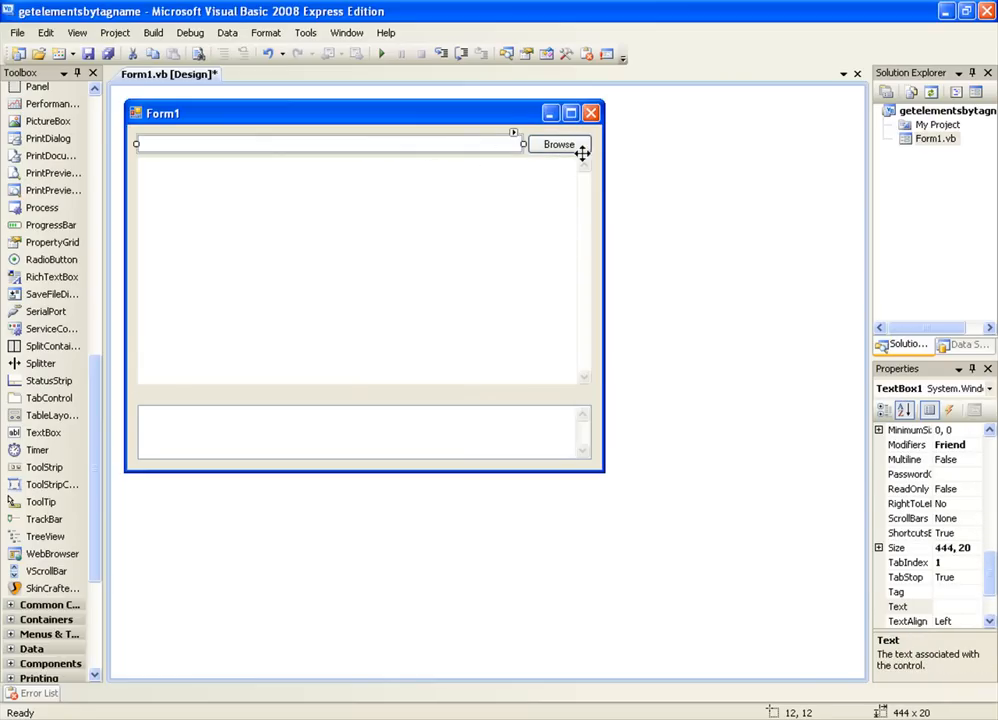
# Step: Write WebBrowser1.Navigate(TextBox1.Text) in the Browse button's click handler
pyautogui.doubleClick(556, 144)
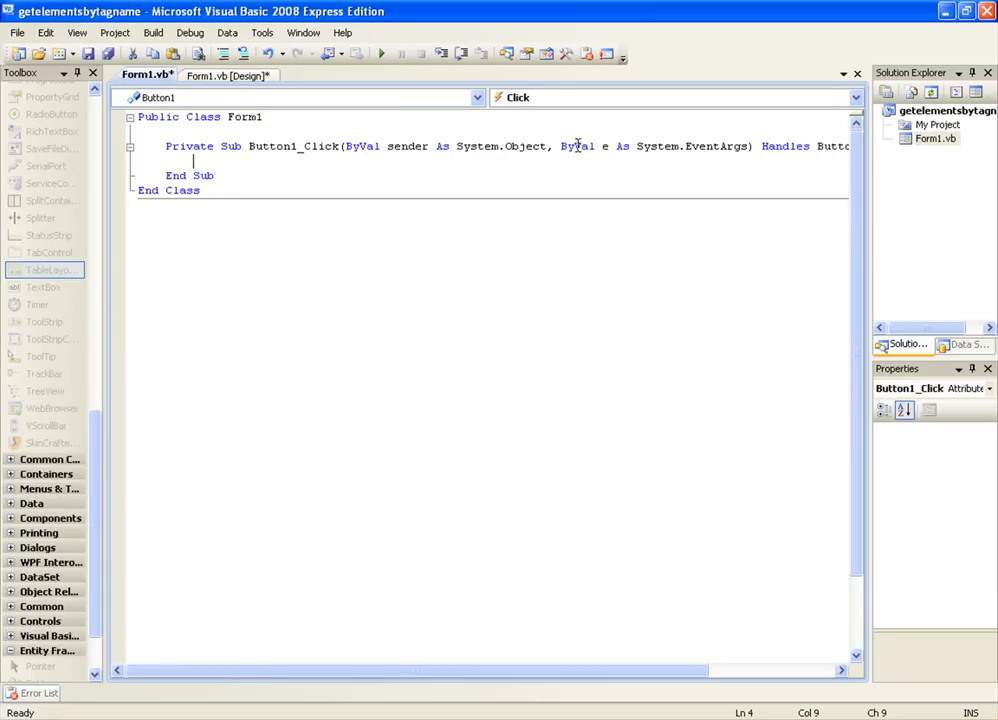
pyautogui.write('WebBrowser1.Navigate(')
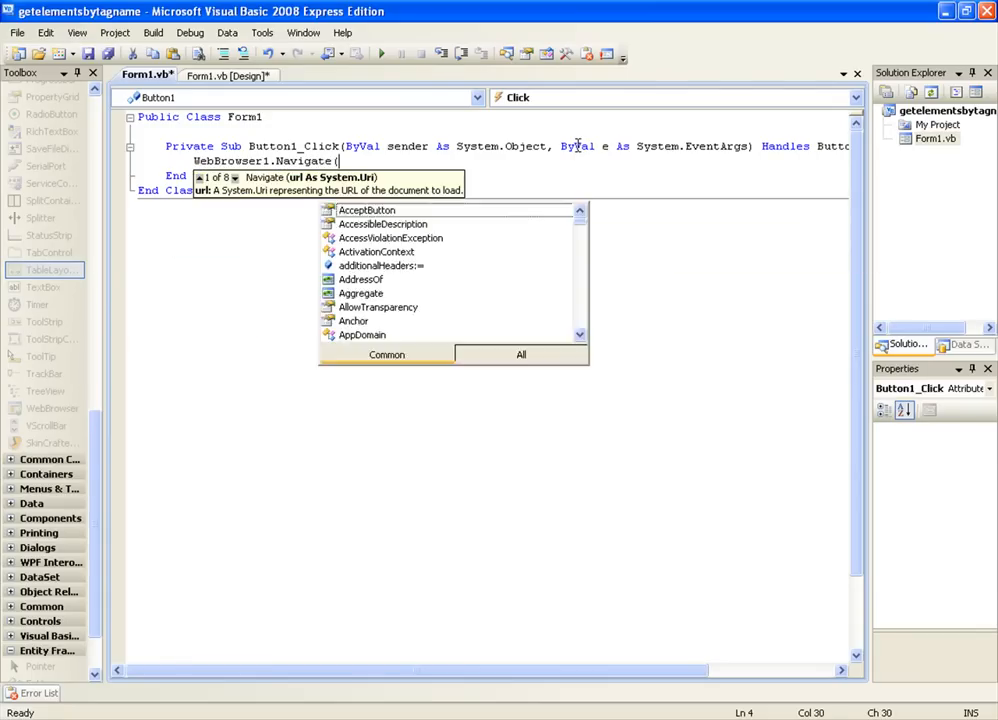
pyautogui.write('textbox')
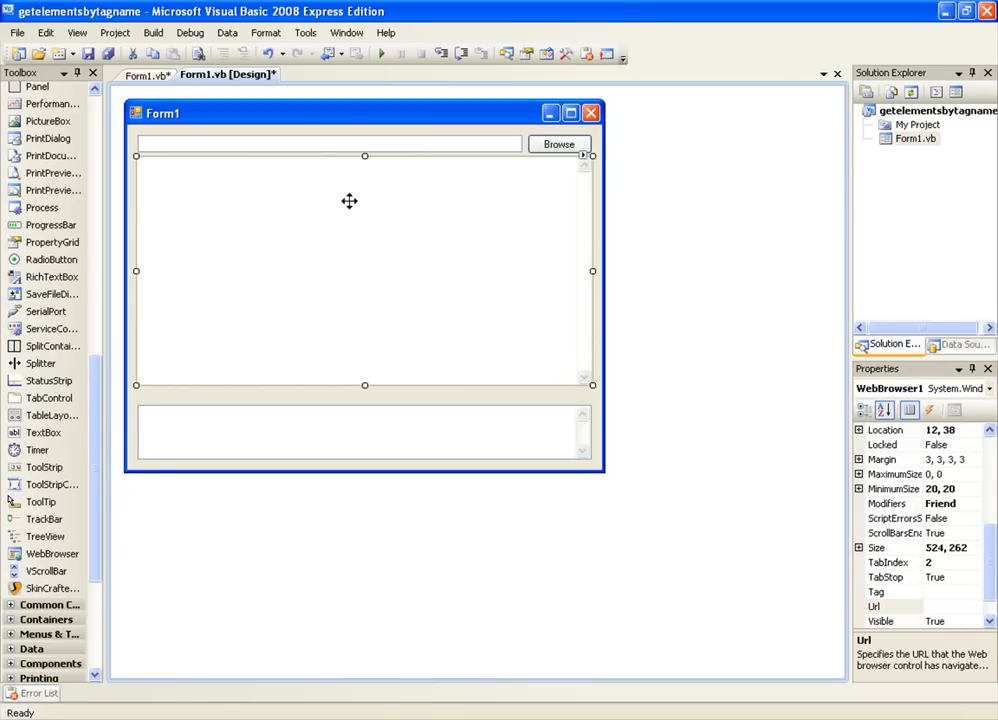
# Step: Create the DocumentCompleted handler declaring PageElements As HtmlElementCollection from GetElementsByTagName("img")
pyautogui.click(932, 412)
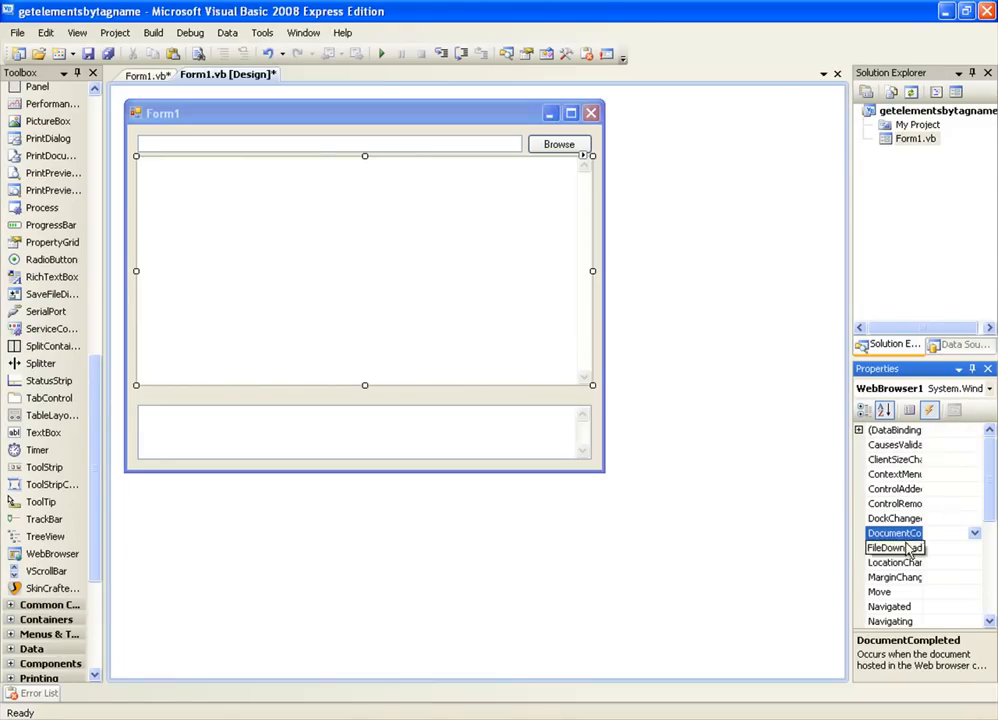
pyautogui.doubleClick(894, 532)
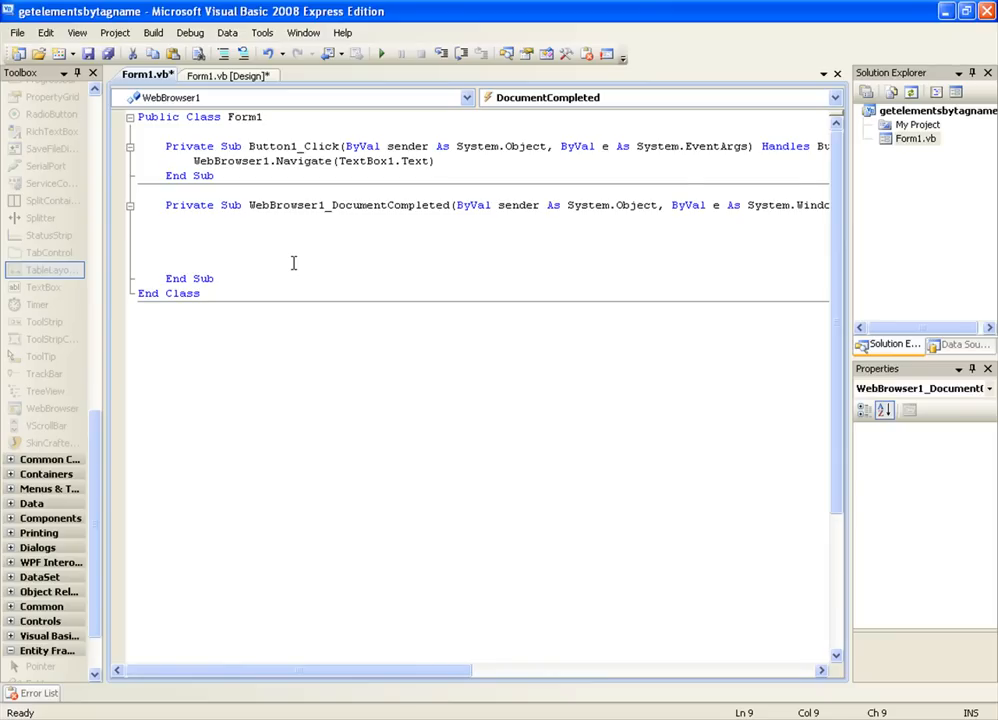
pyautogui.click(196, 236)
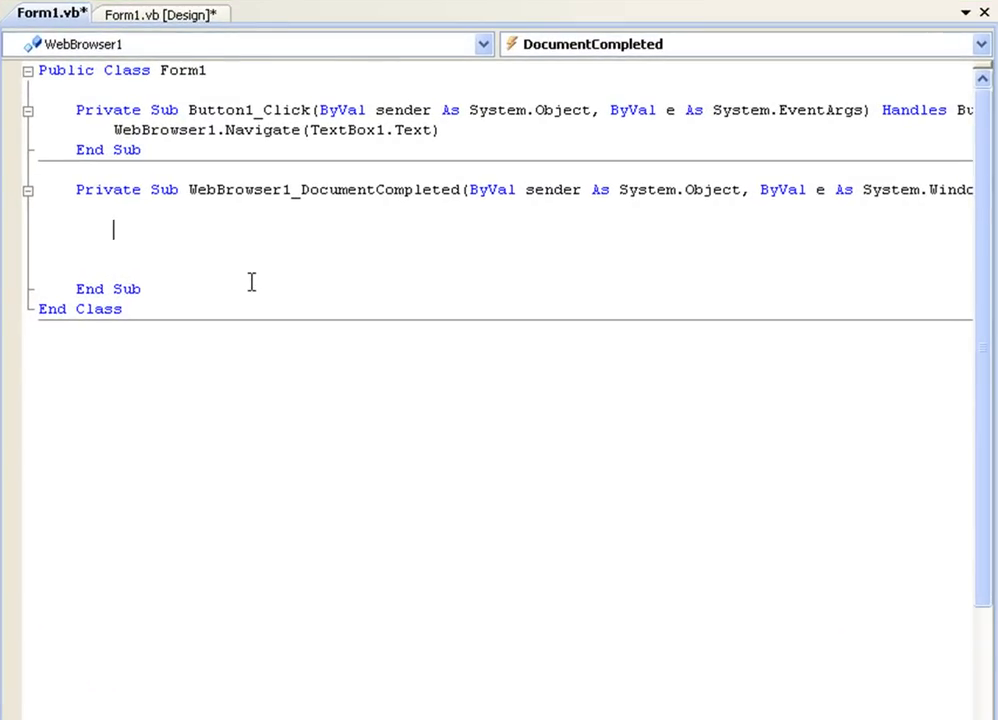
pyautogui.write('Dim')
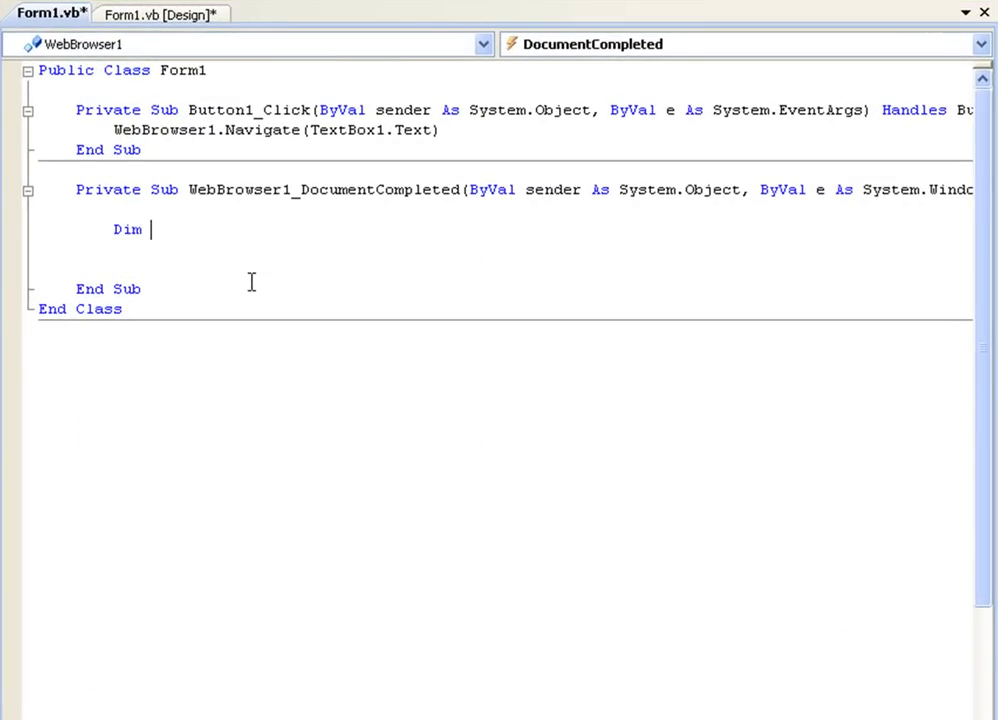
pyautogui.write('PageElements As HtmlElement')
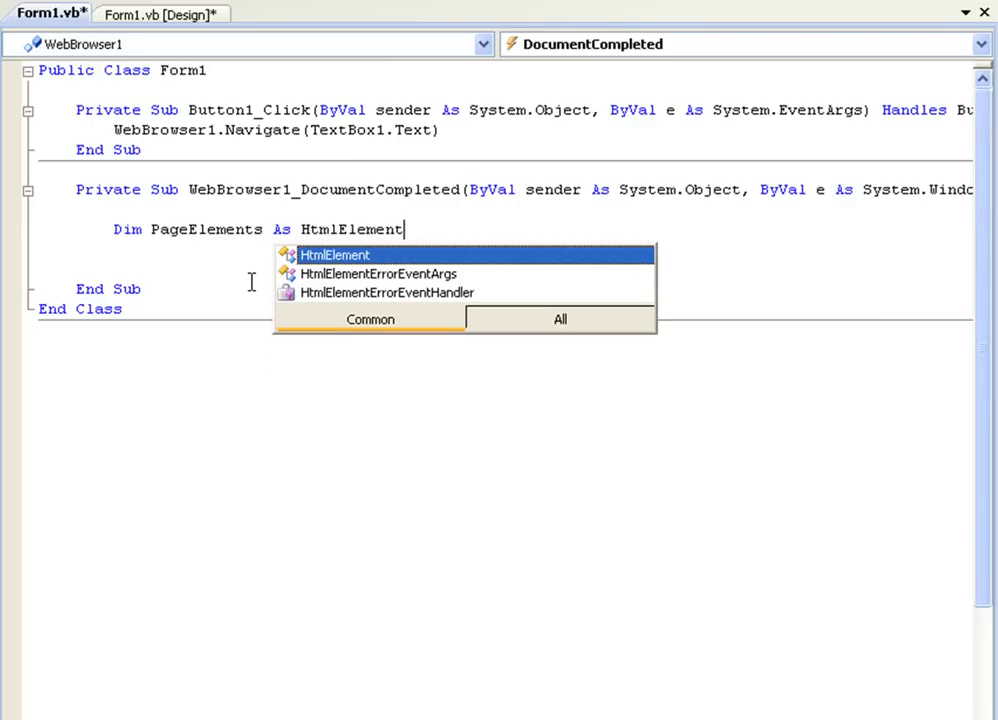
pyautogui.write('Collection = webbrow')
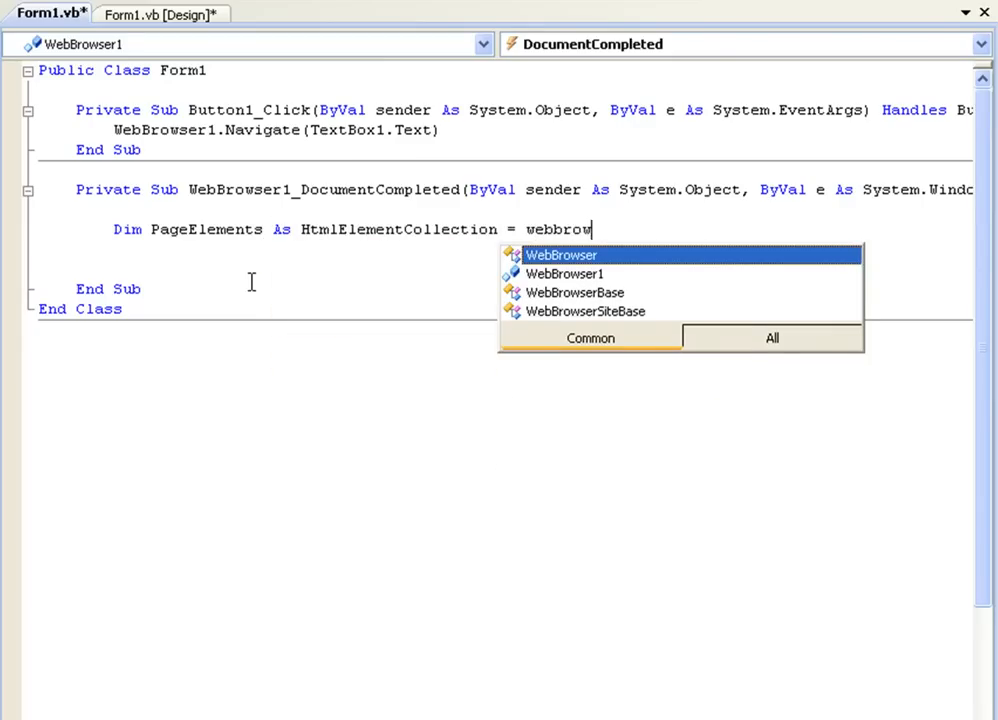
pyautogui.write('WebBrowser1.docum')
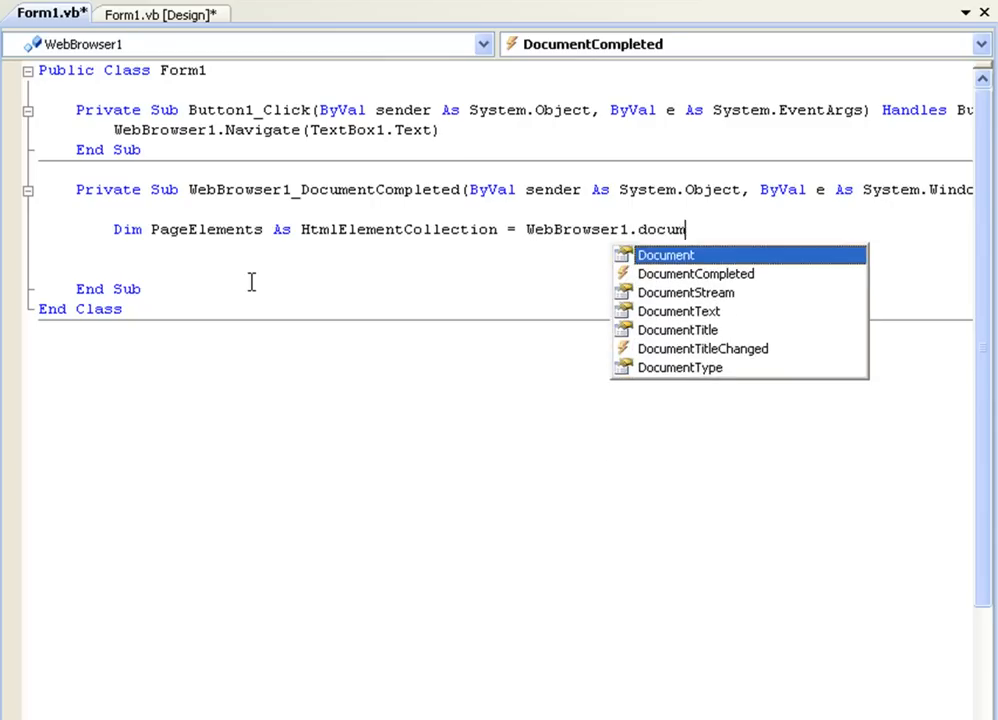
pyautogui.write('.getelements')
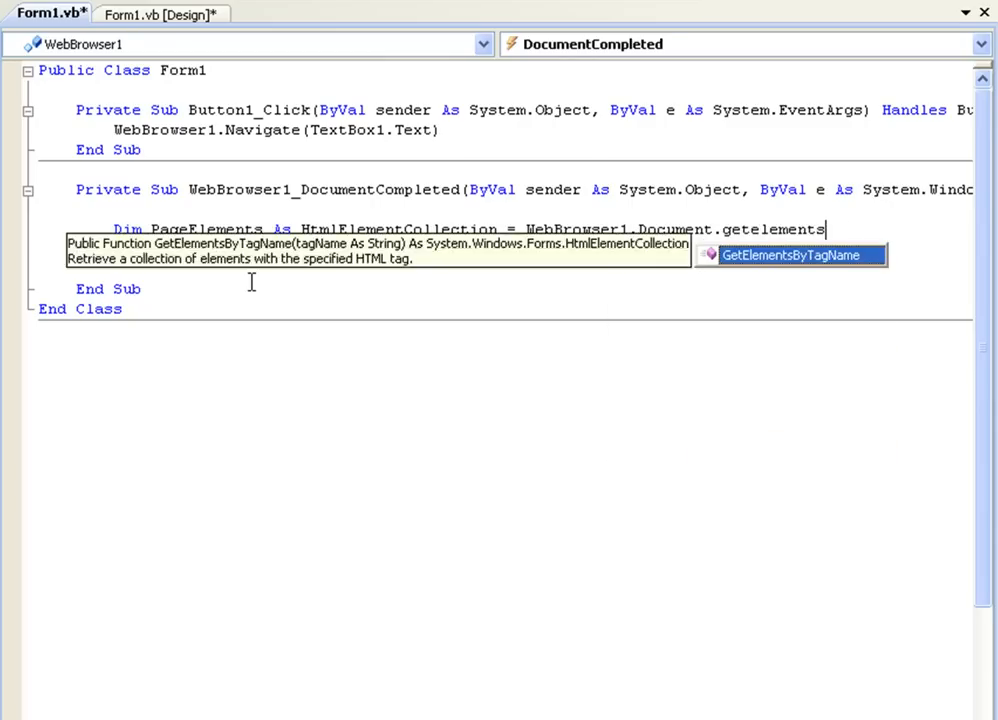
pyautogui.write('bytagname')
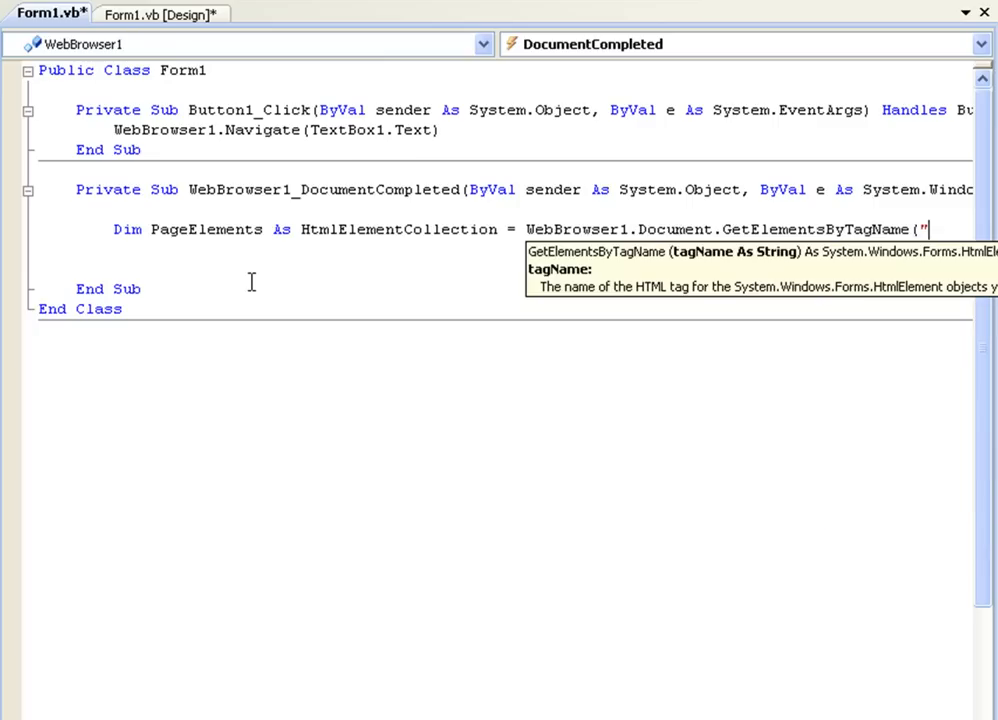
pyautogui.write('img")')
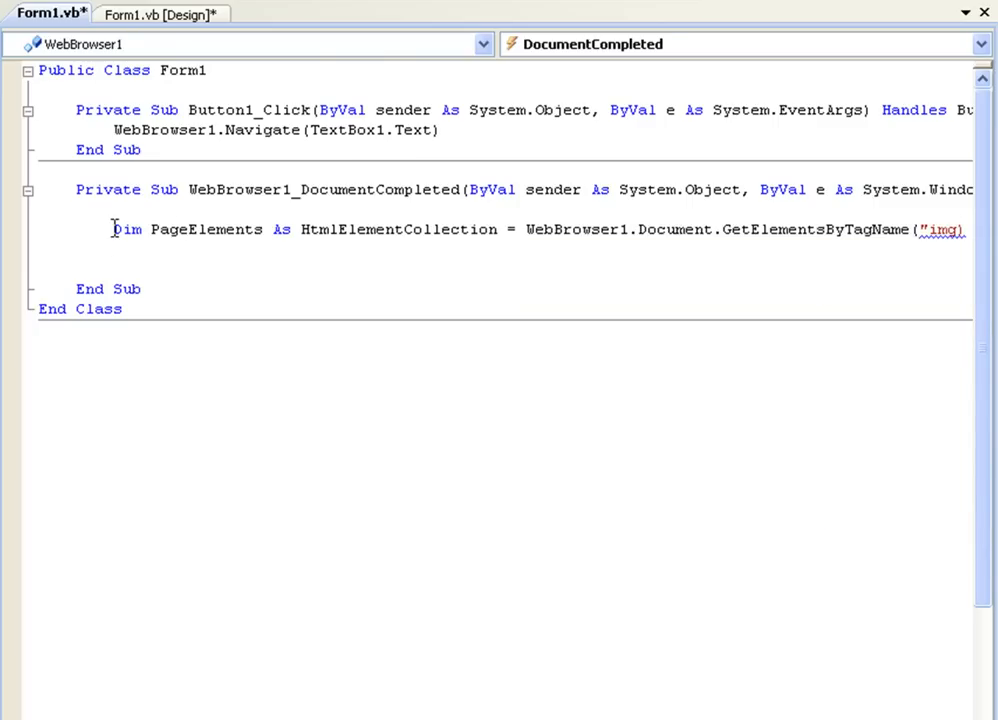
# Step: Review the declaration, highlighting PageElements and the img tag name argument
pyautogui.doubleClick(204, 228)
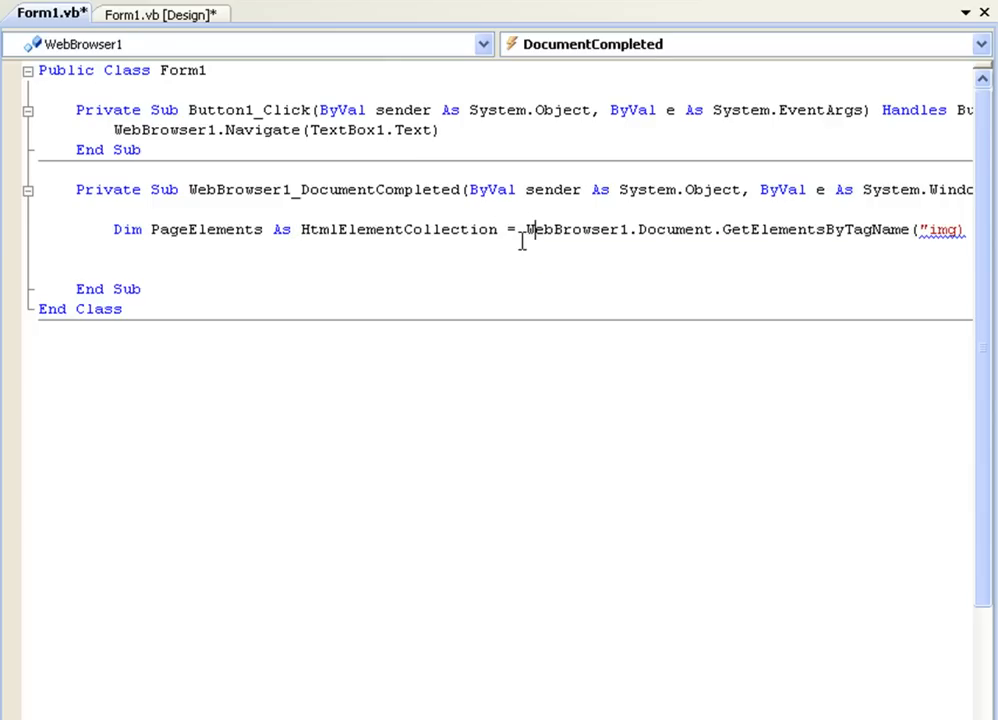
pyautogui.moveTo(524, 228); pyautogui.dragTo(678, 228)
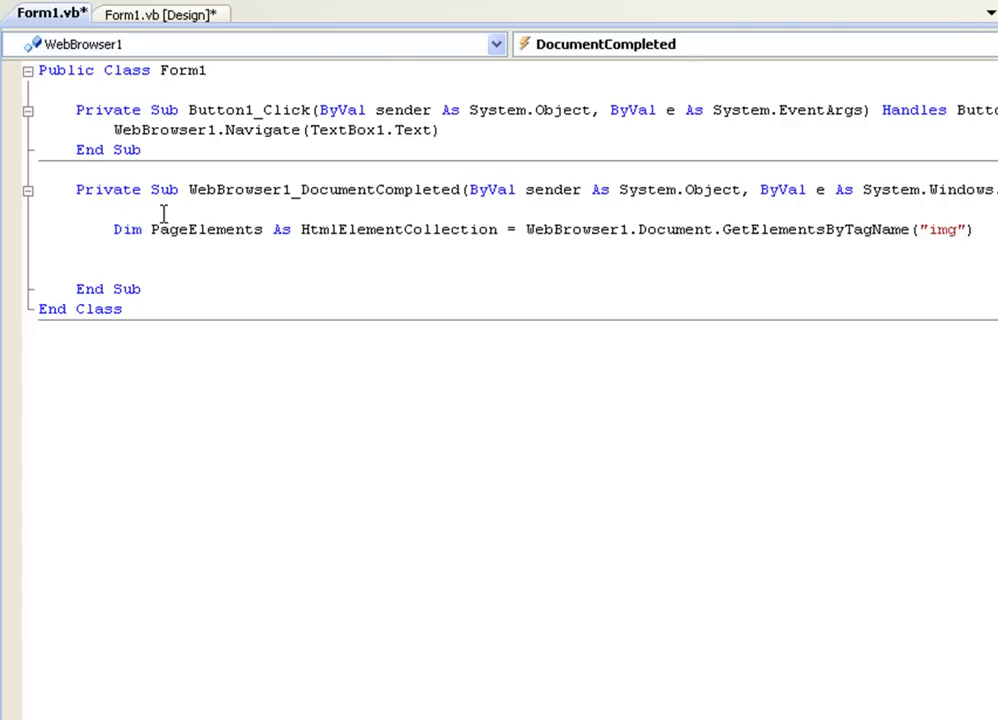
pyautogui.doubleClick(948, 228)
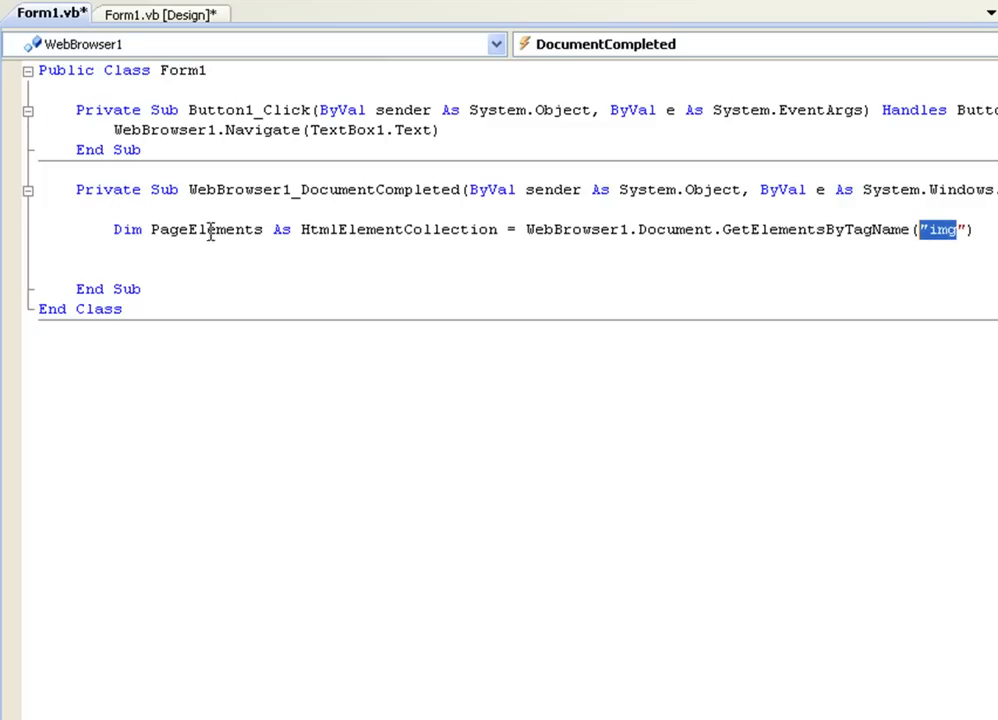
pyautogui.doubleClick(204, 228)
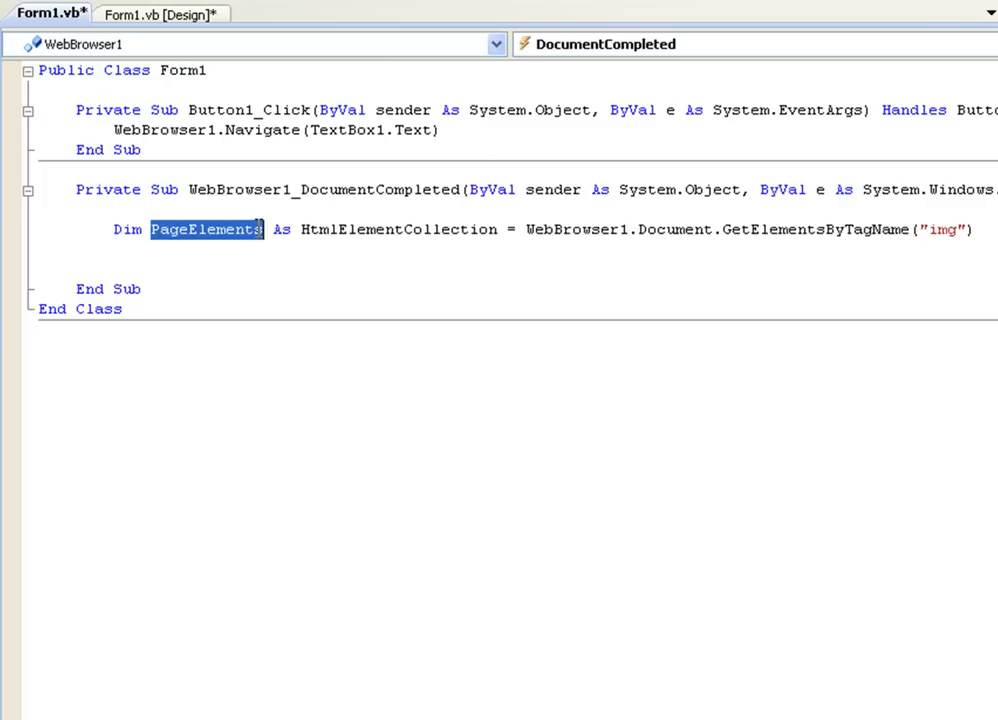
pyautogui.click(924, 230)
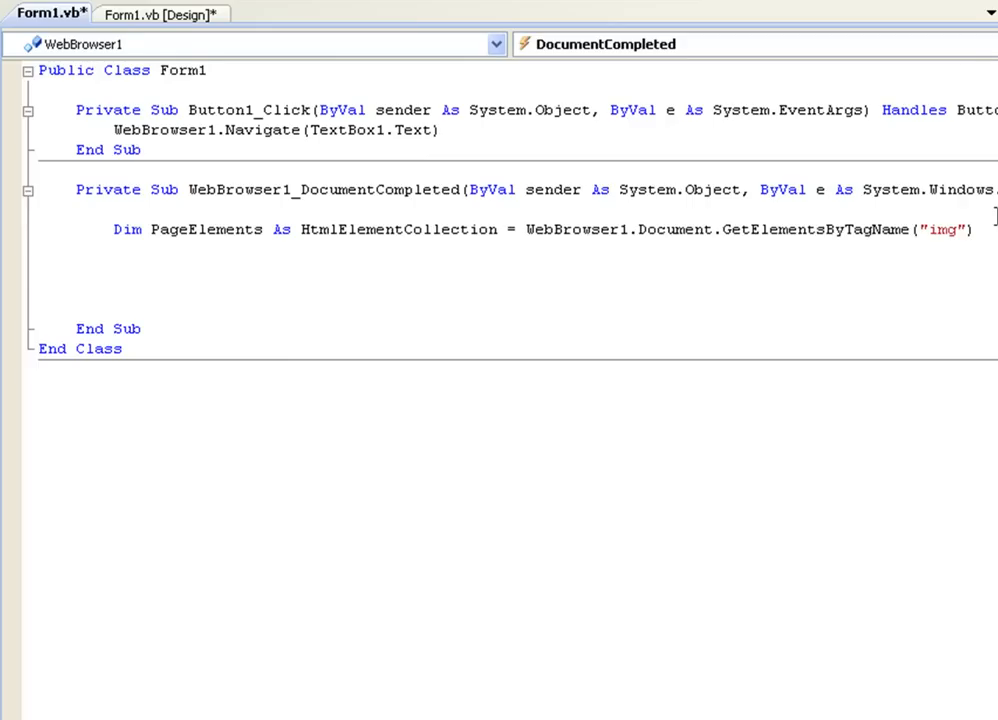
# Step: Add a For Each CurElement As HtmlElement In PageElements loop with its closing Next
pyautogui.click(116, 270)
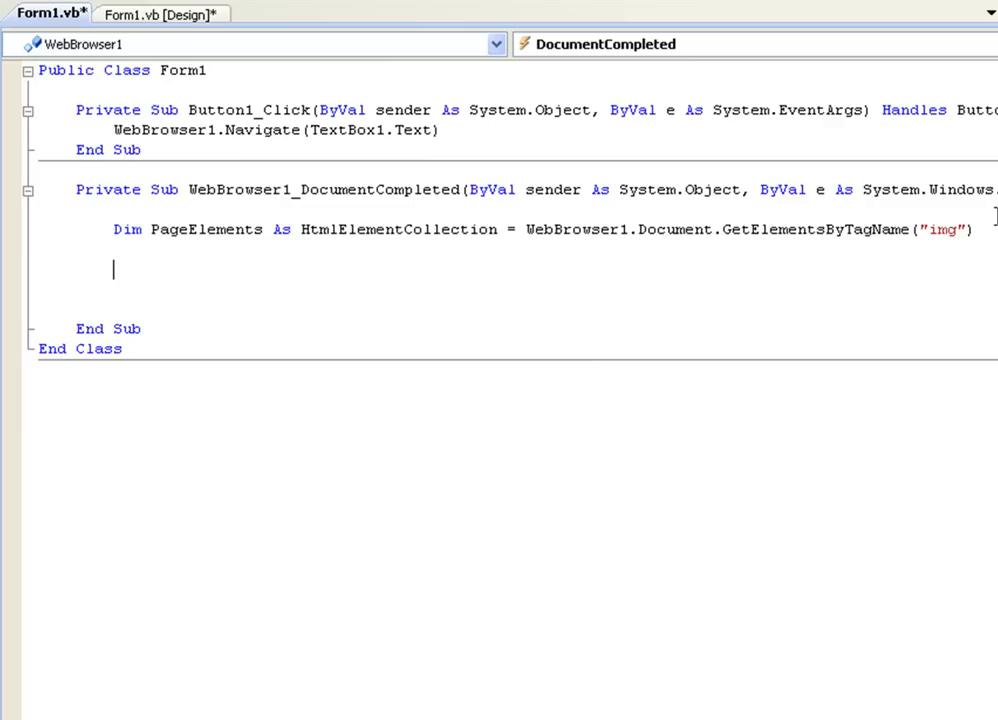
pyautogui.write('For Each C')
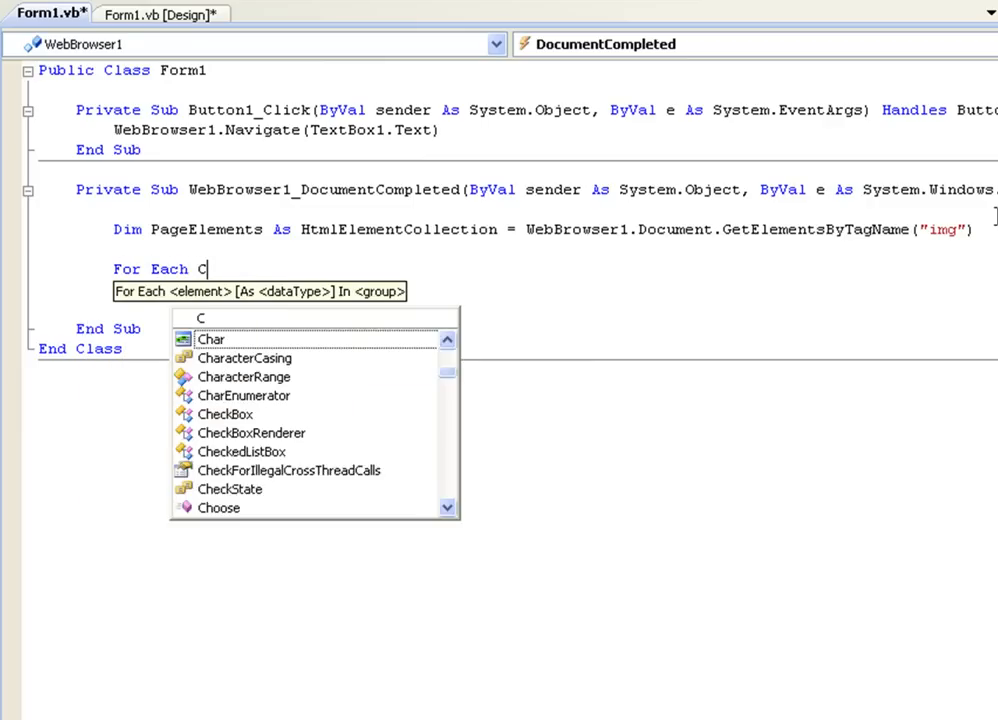
pyautogui.write('urElement')
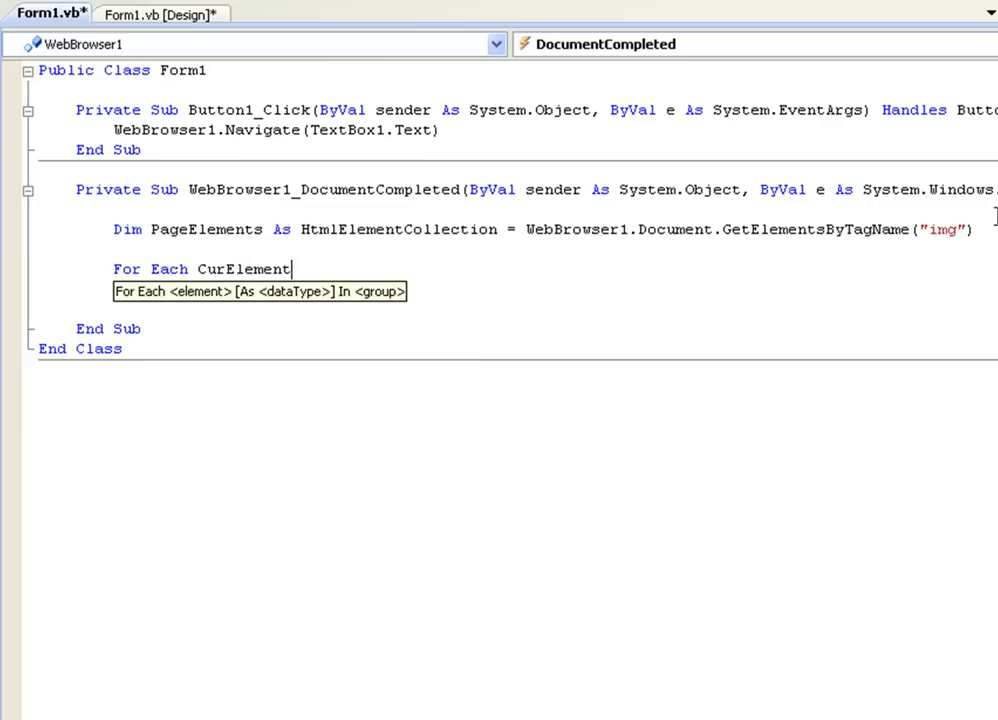
pyautogui.write('As htmle')
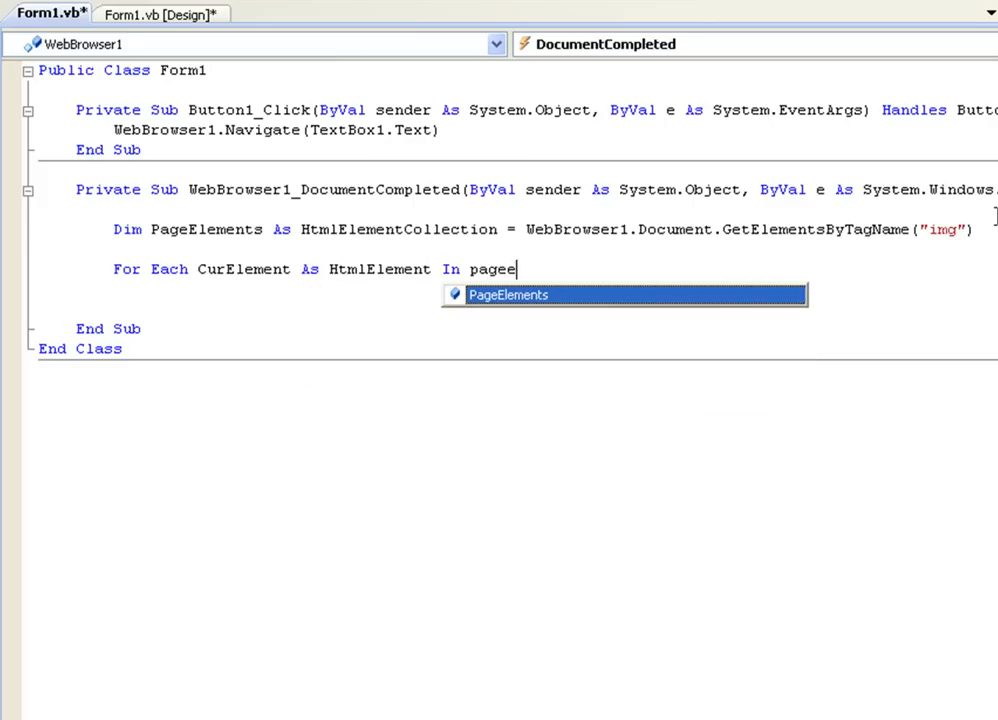
pyautogui.press('Enter')
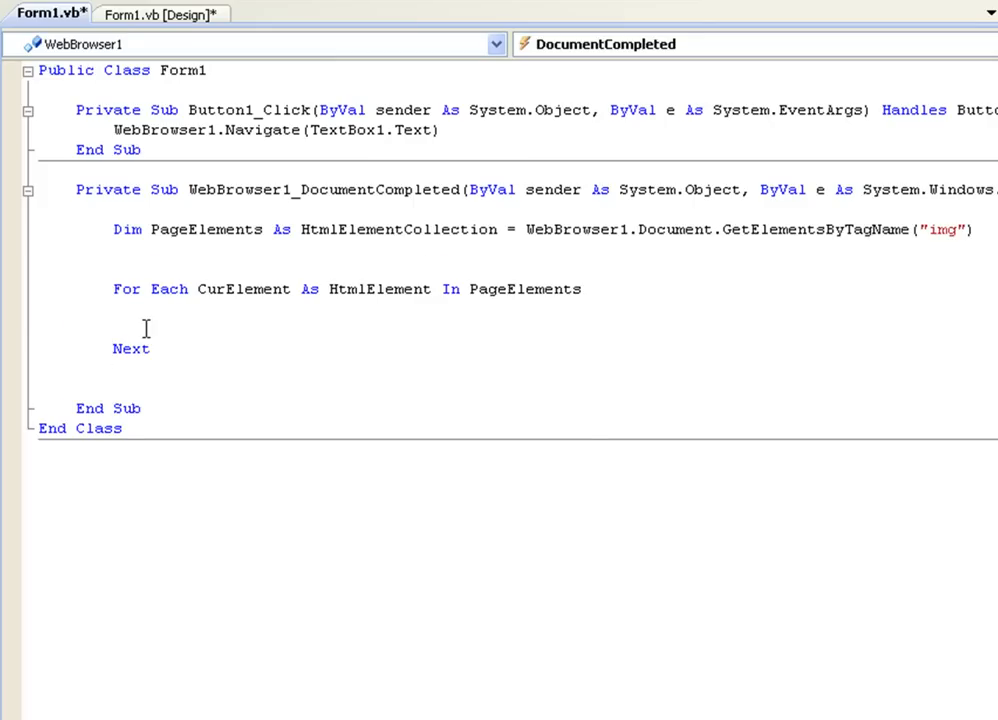
# Step: Review CurElement and HtmlElement in the loop header and position inside the loop body
pyautogui.doubleClick(242, 288)
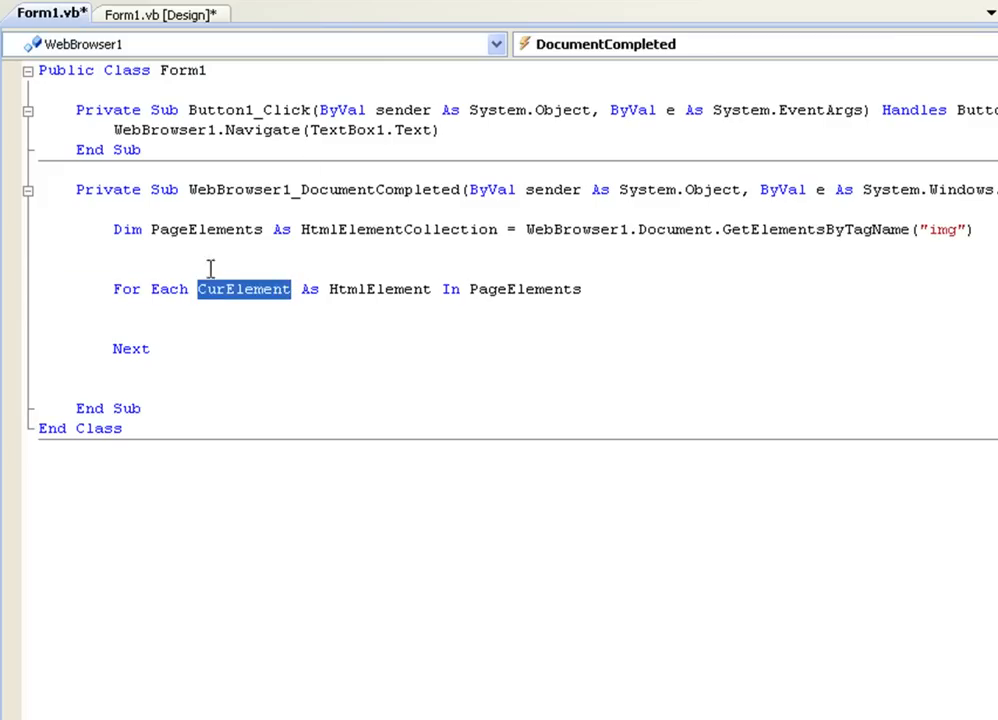
pyautogui.doubleClick(378, 288)
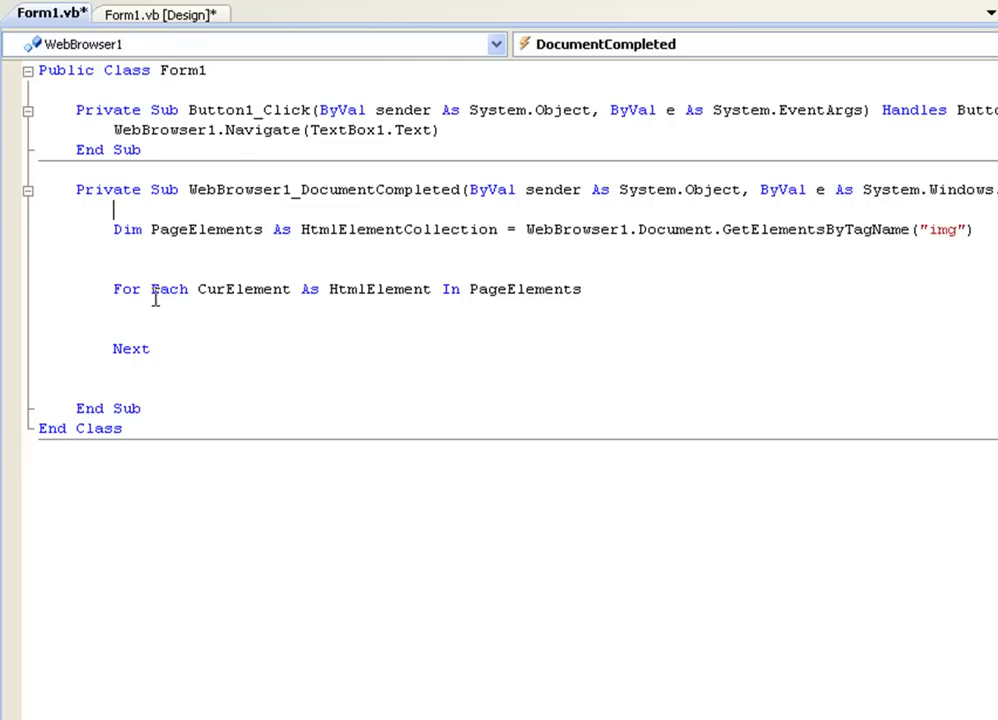
pyautogui.doubleClick(216, 288)
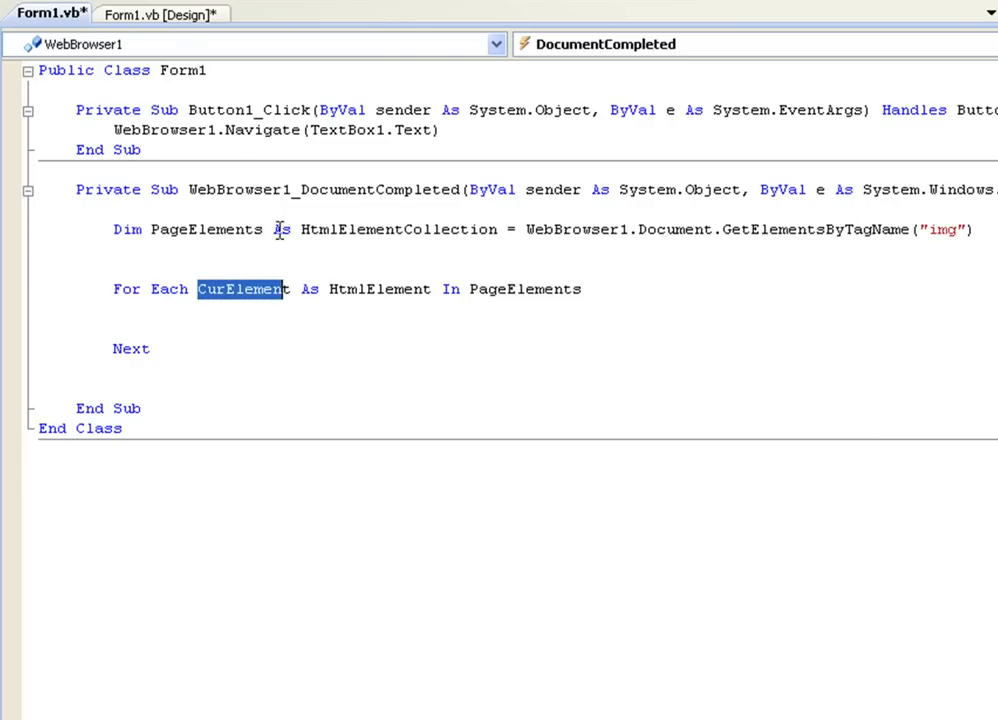
pyautogui.doubleClick(380, 288)
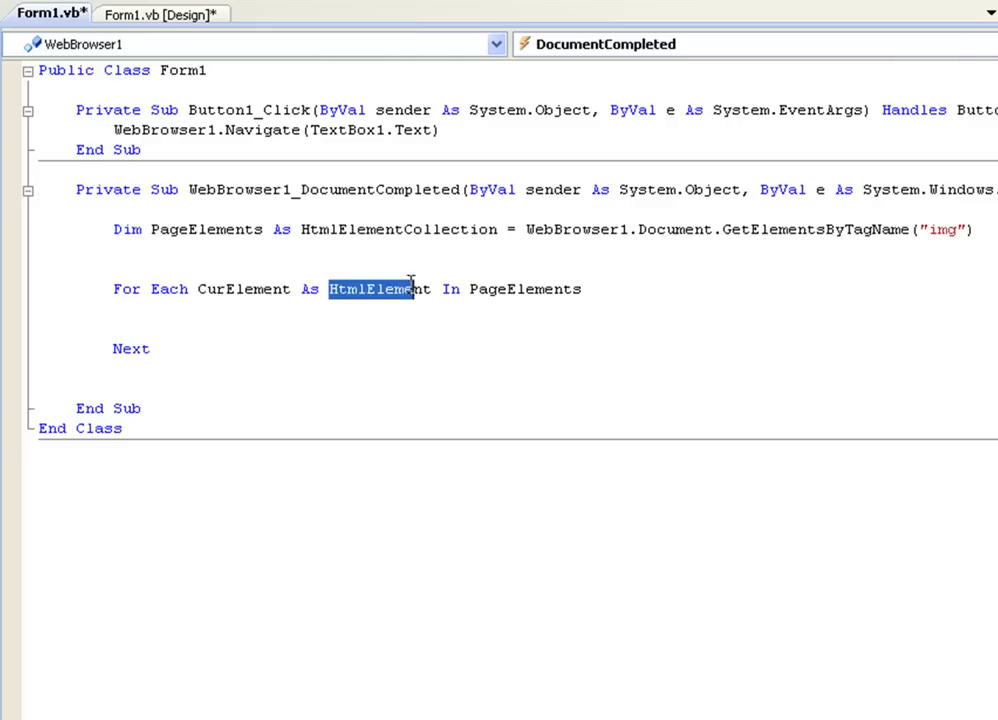
pyautogui.doubleClick(204, 228)
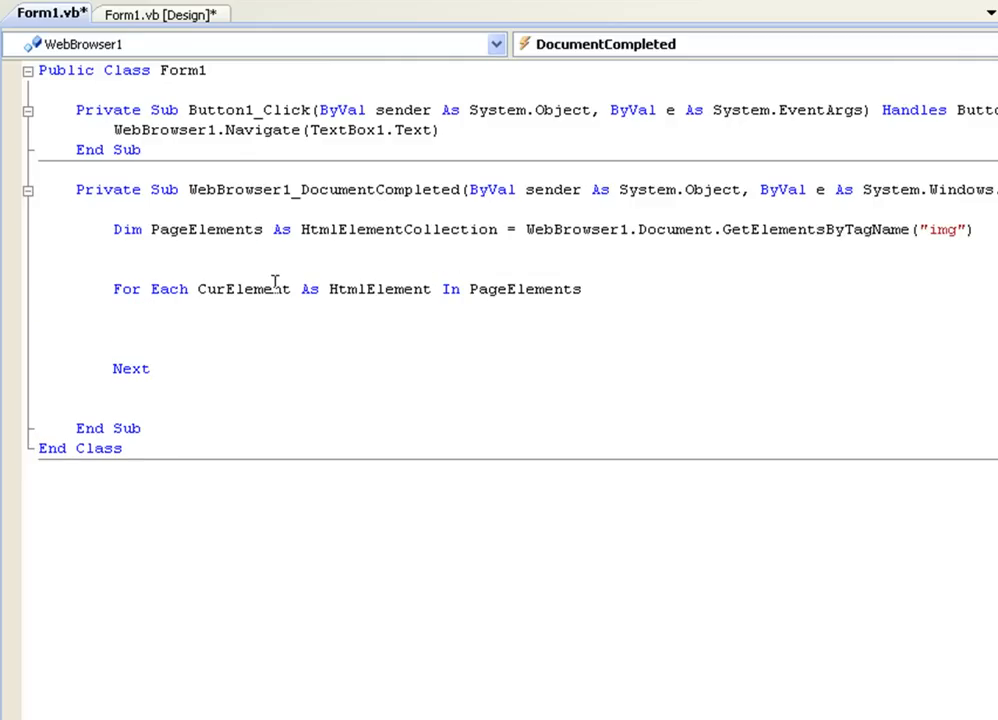
pyautogui.click(152, 328)
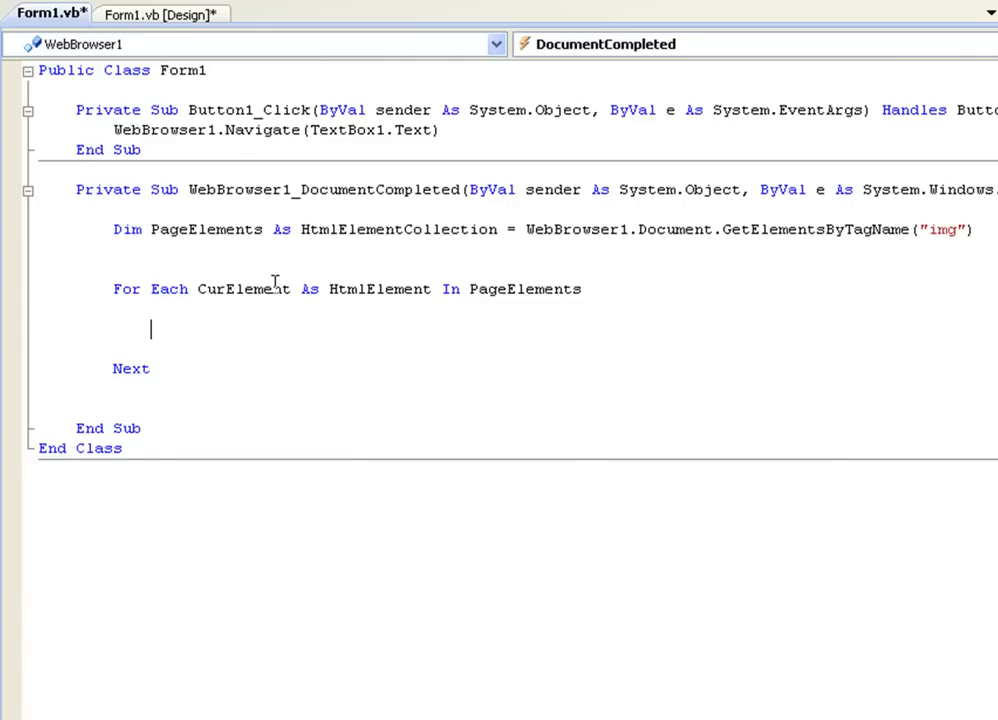
pyautogui.moveTo(188, 168)
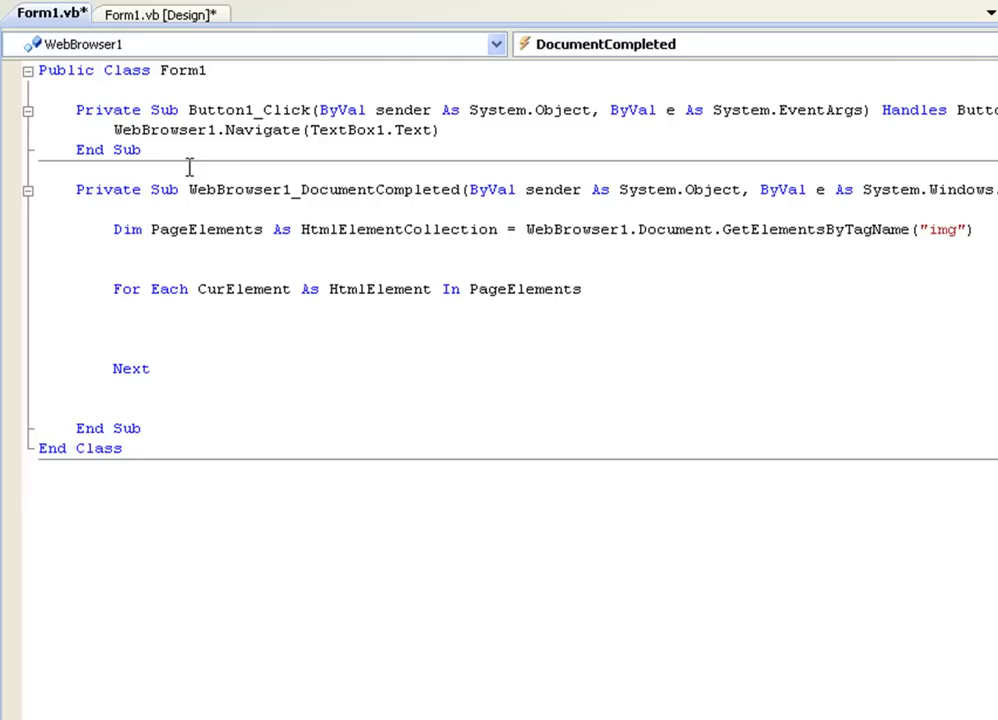
# Step: Write TextBox2.Text = TextBox2.Text & CurElement.GetAttribute("src") & Environment.NewLine inside the loop
pyautogui.write('cur')
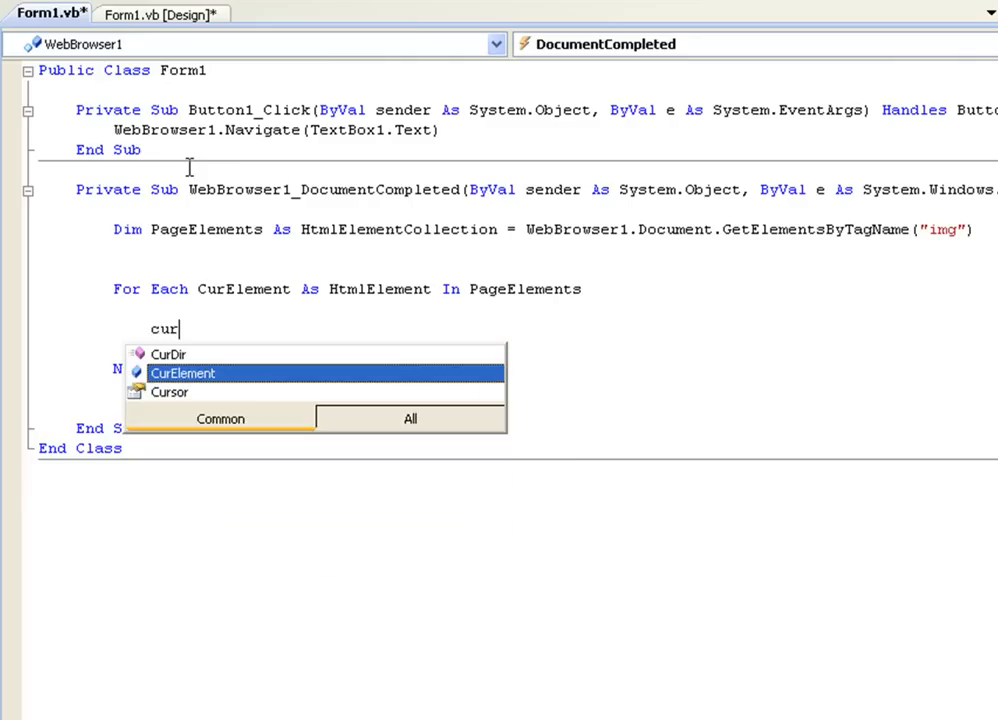
pyautogui.write('element.GetAttribute("')
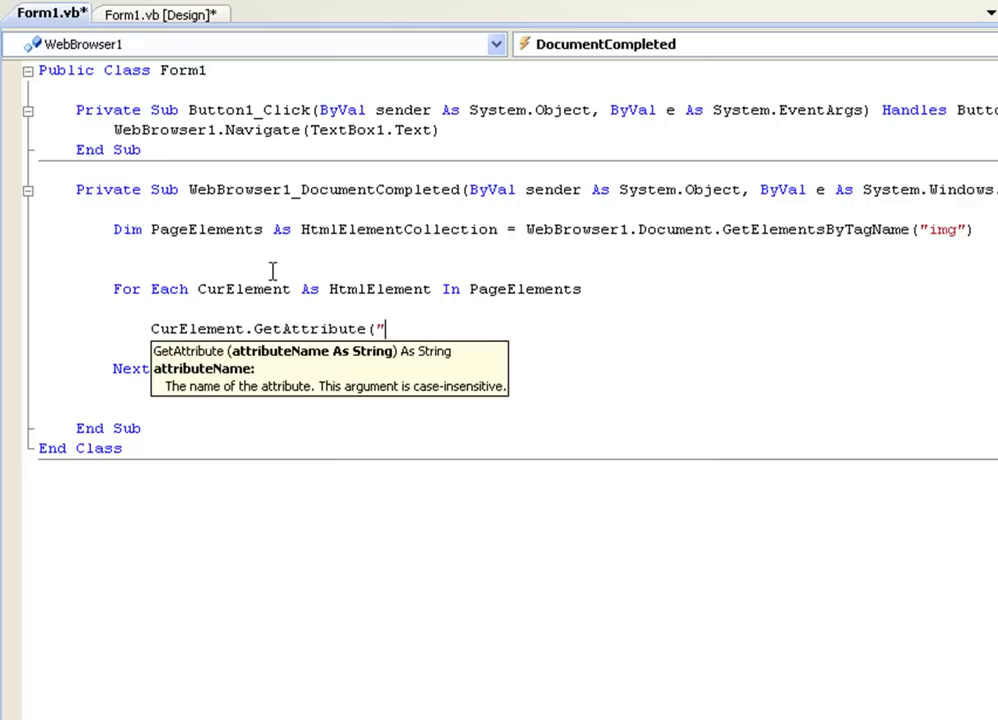
pyautogui.write('sr')
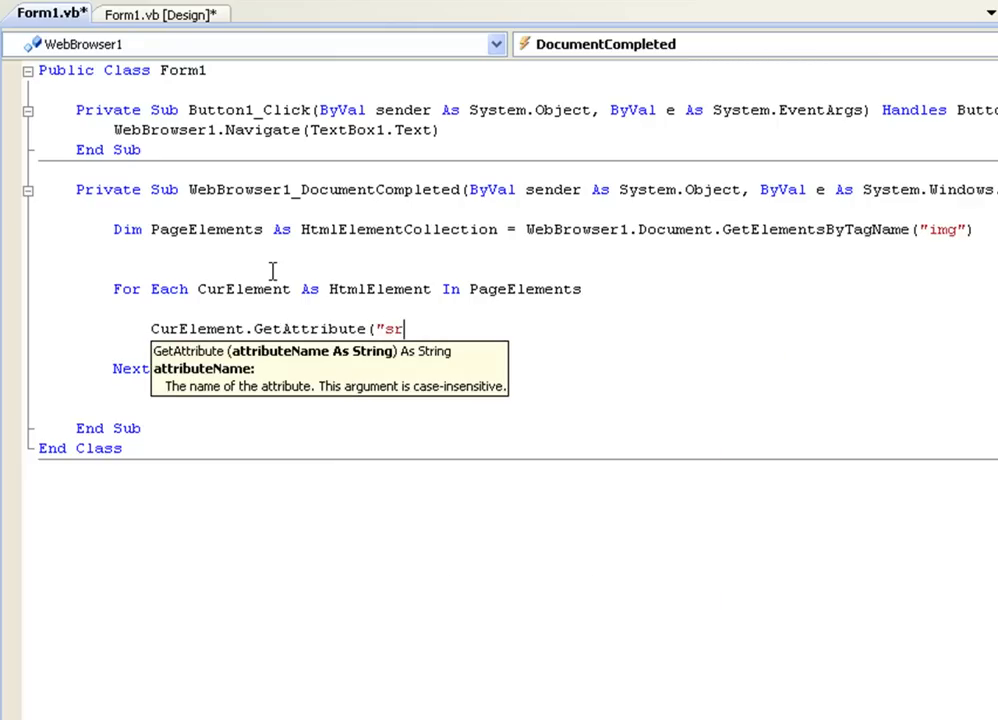
pyautogui.write('c")')
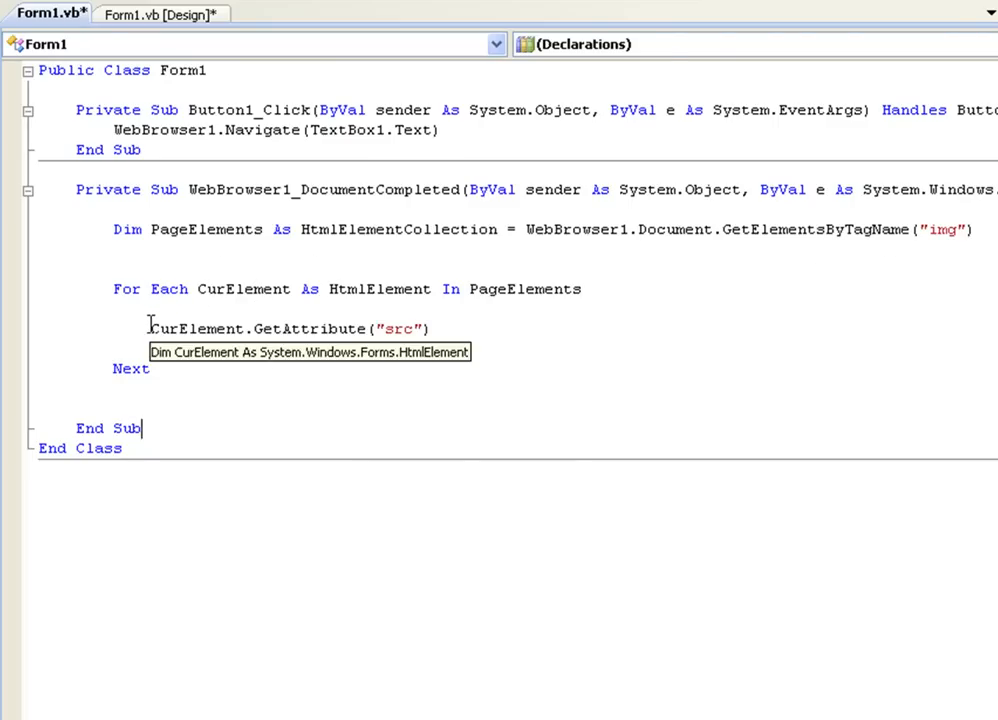
pyautogui.doubleClick(196, 328)
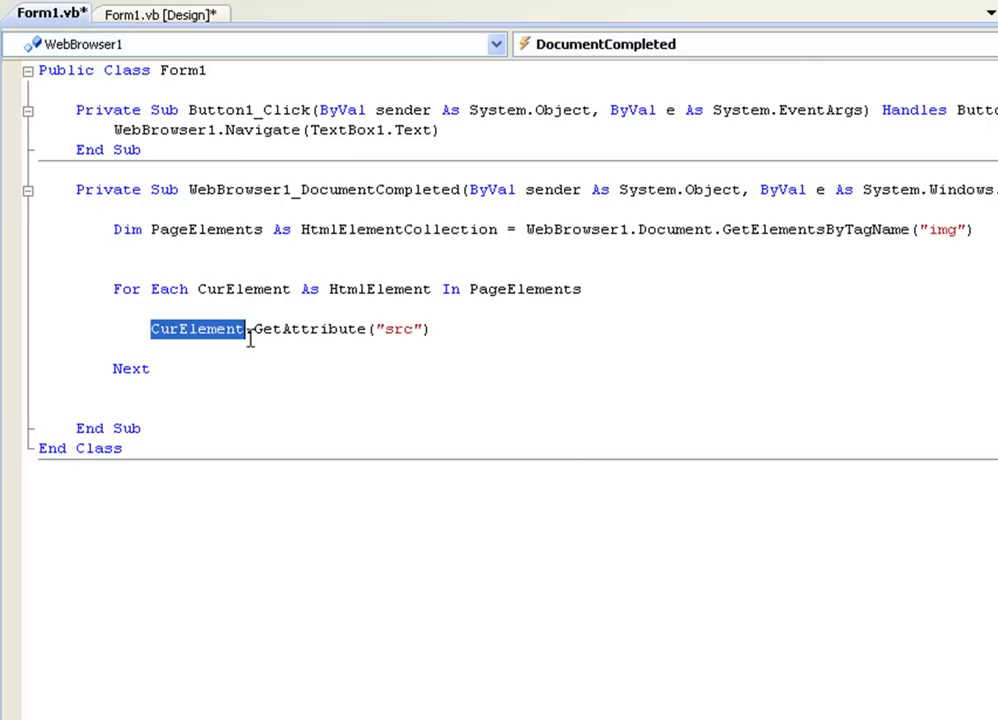
pyautogui.doubleClick(304, 328)
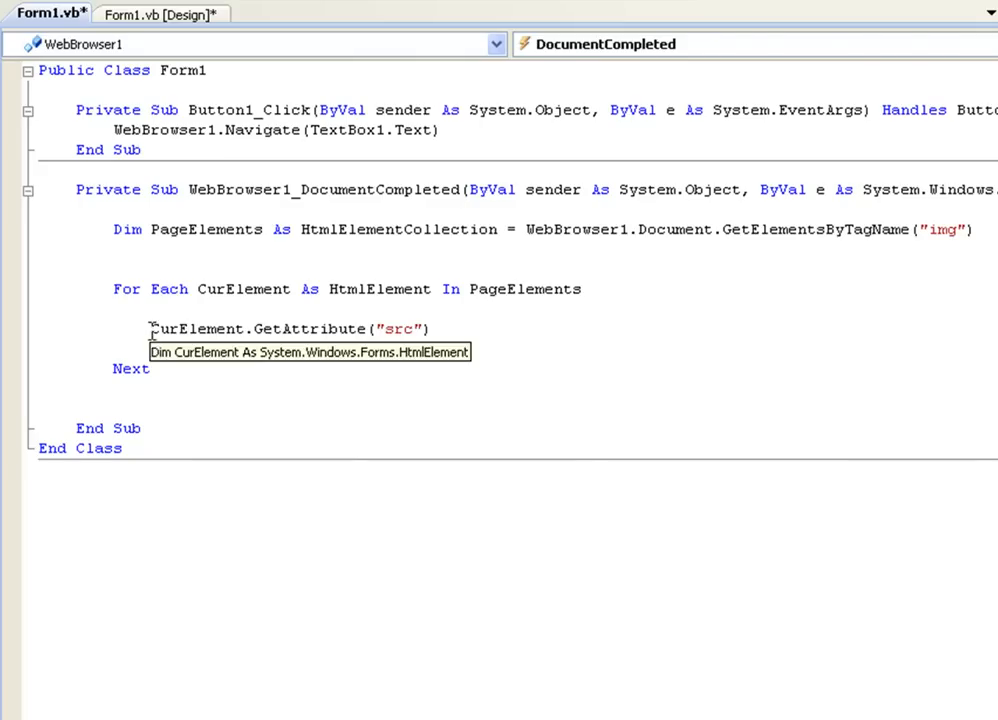
pyautogui.write('textbox2.Text = TextBox2.Text &')
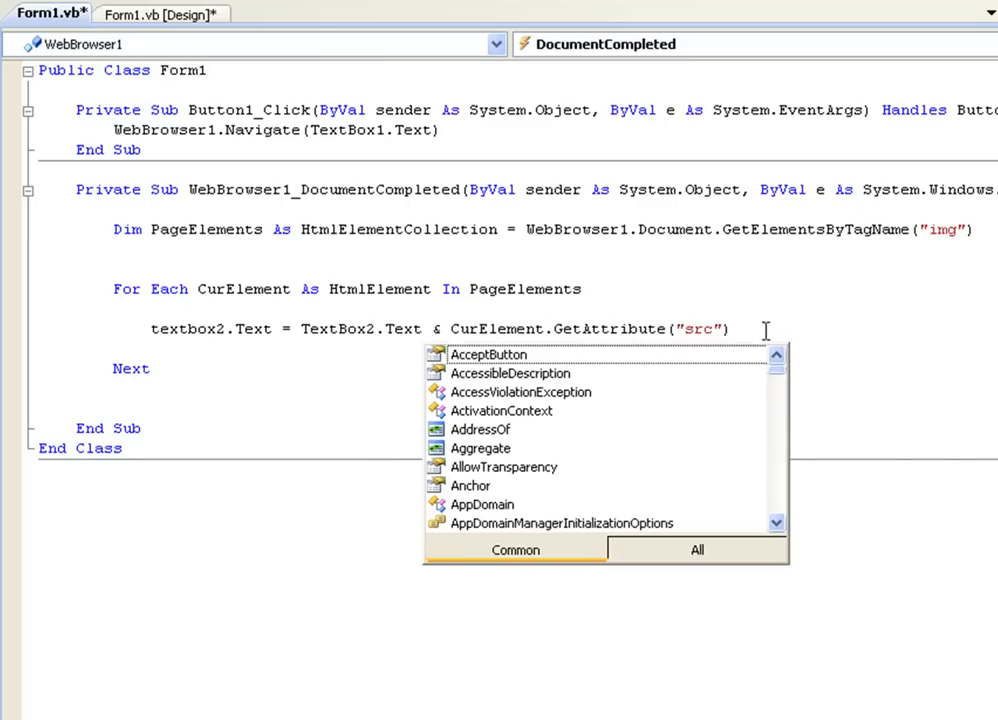
pyautogui.press('Escape')
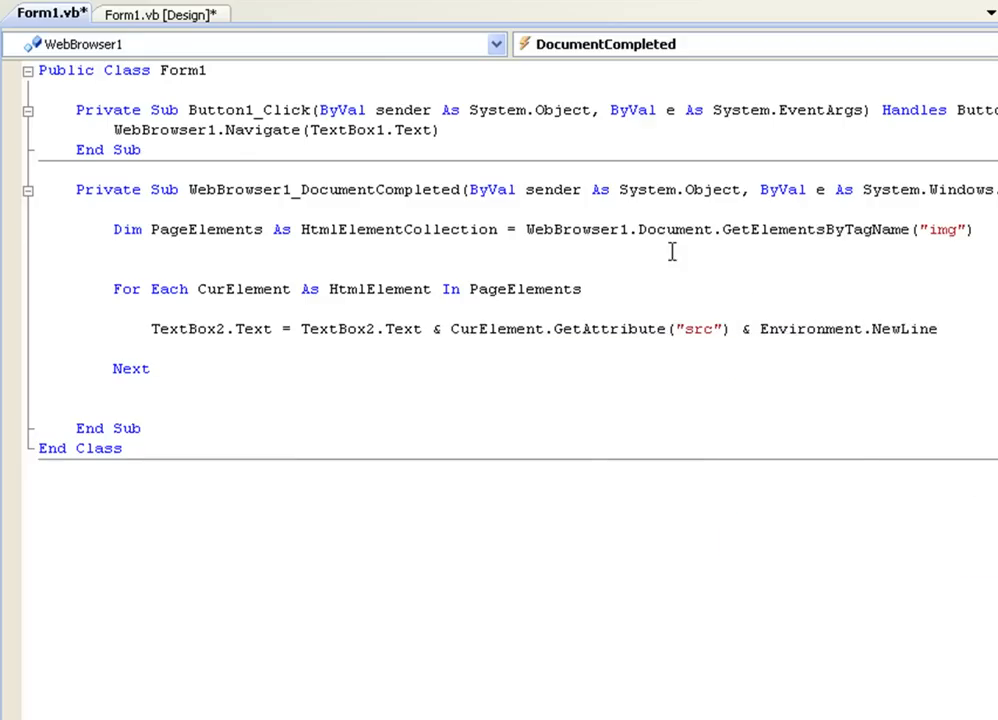
# Step: Review the For Each loop header of the finished handler
pyautogui.click(112, 288)
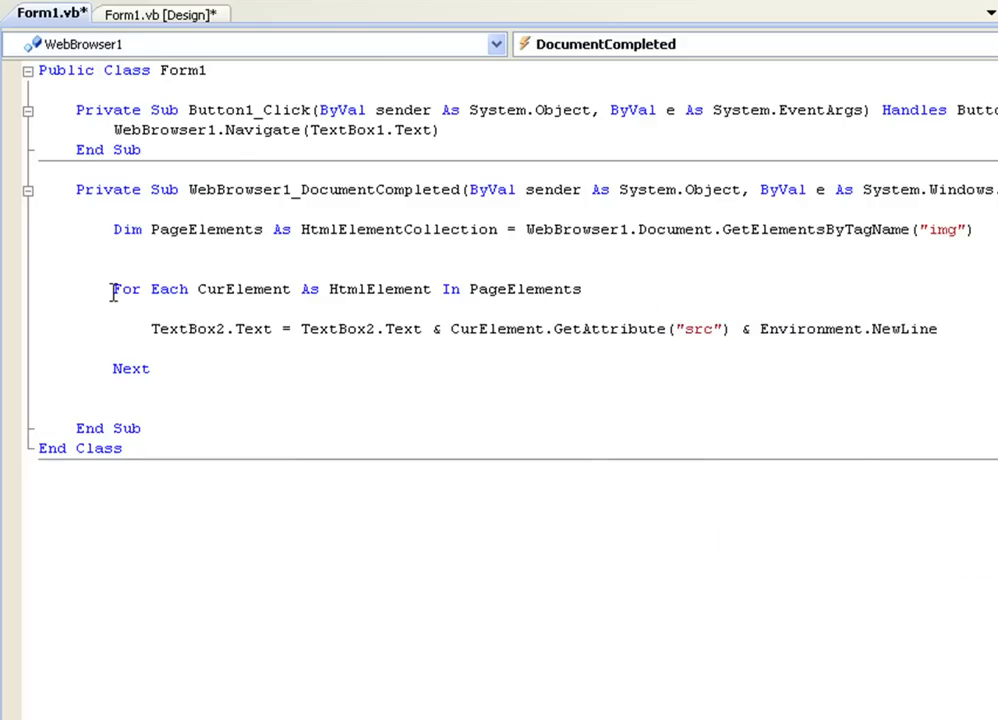
pyautogui.moveTo(112, 288); pyautogui.dragTo(254, 288)
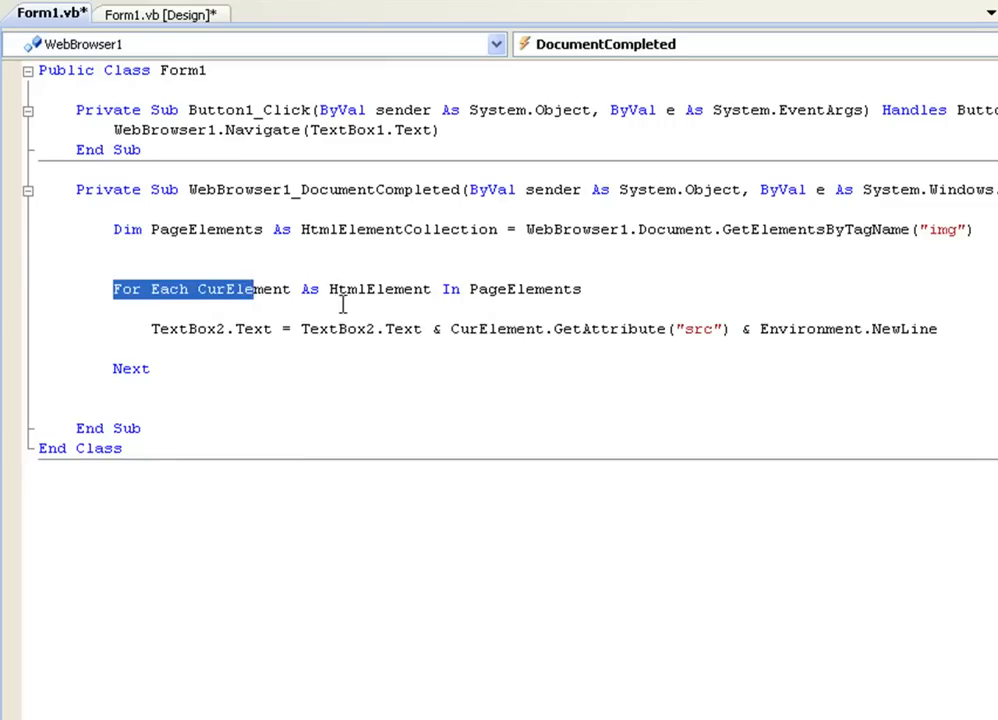
pyautogui.doubleClick(344, 288)
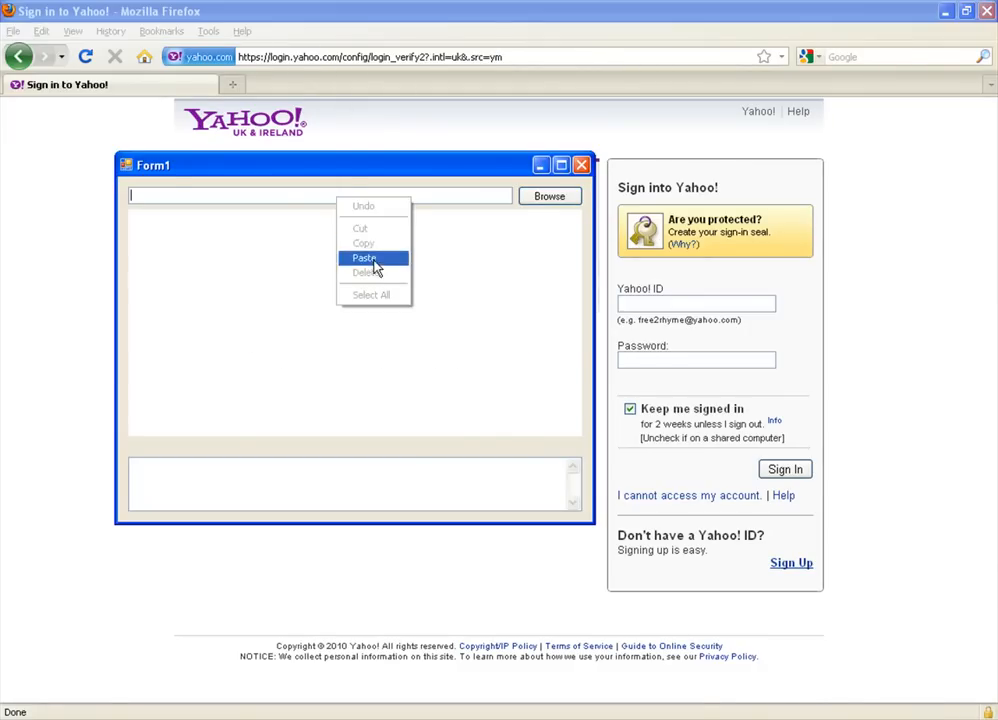
# Step: Paste the Yahoo sign-in URL into the running form, browse to list its image src addresses, then close it
pyautogui.click(364, 258)
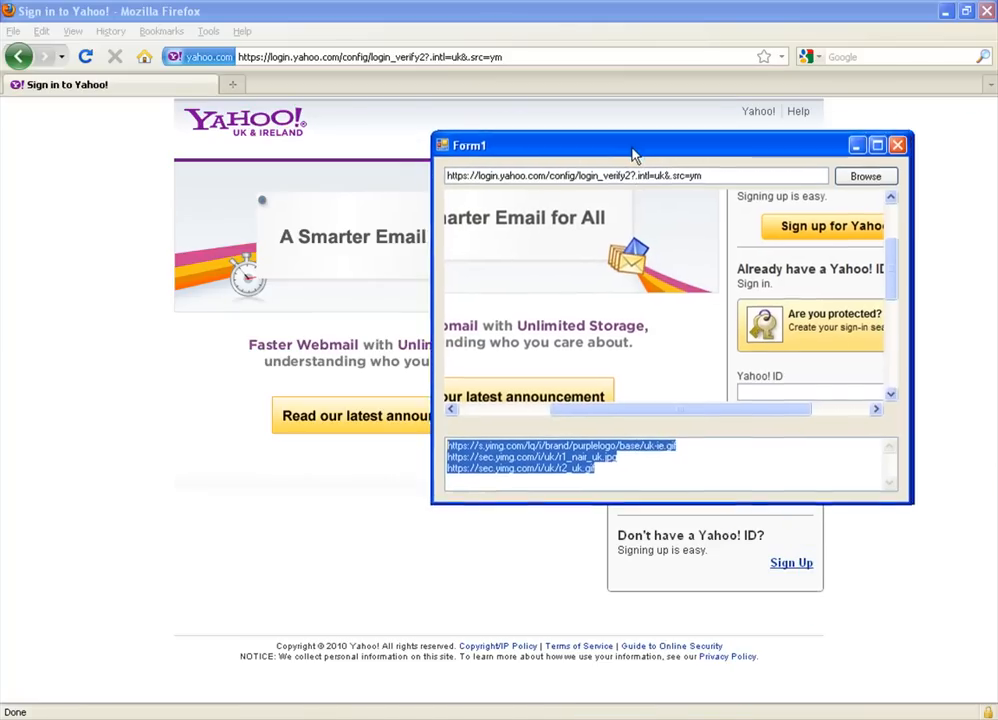
pyautogui.click(906, 144)
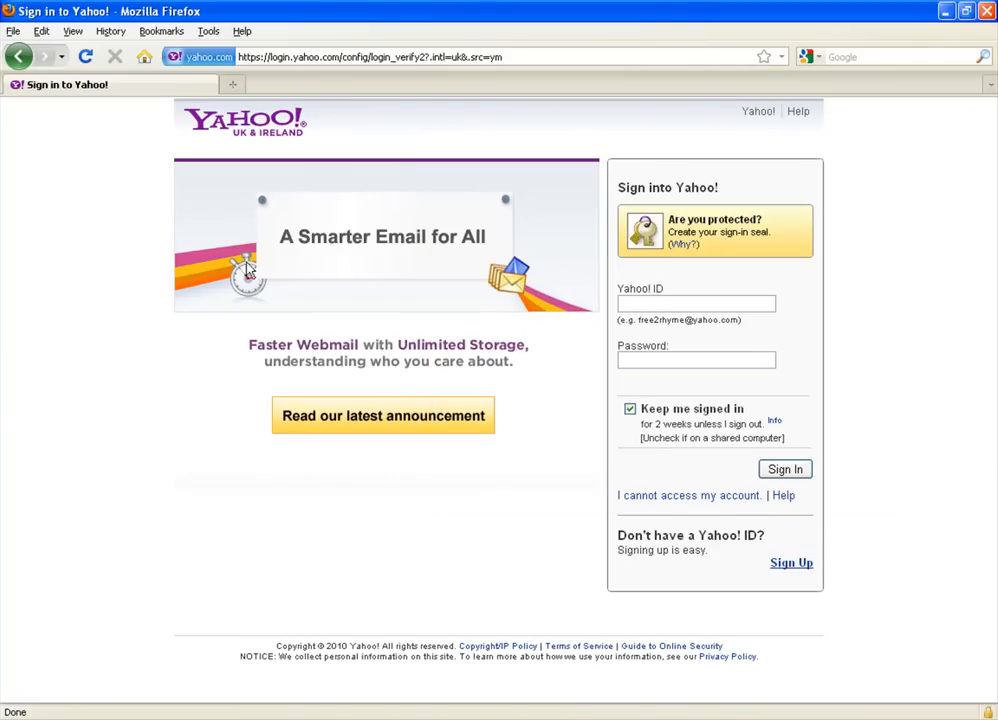
pyautogui.moveTo(234, 364)
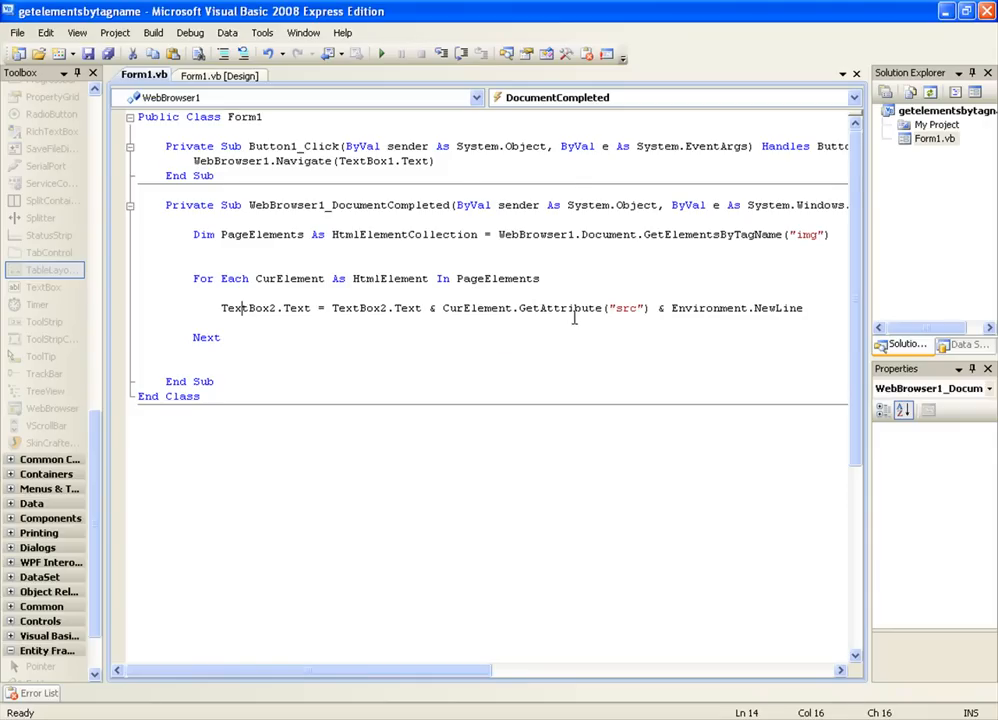
# Step: Switch back to the Form1.vb code window showing the DocumentCompleted handler
pyautogui.doubleClick(810, 240)
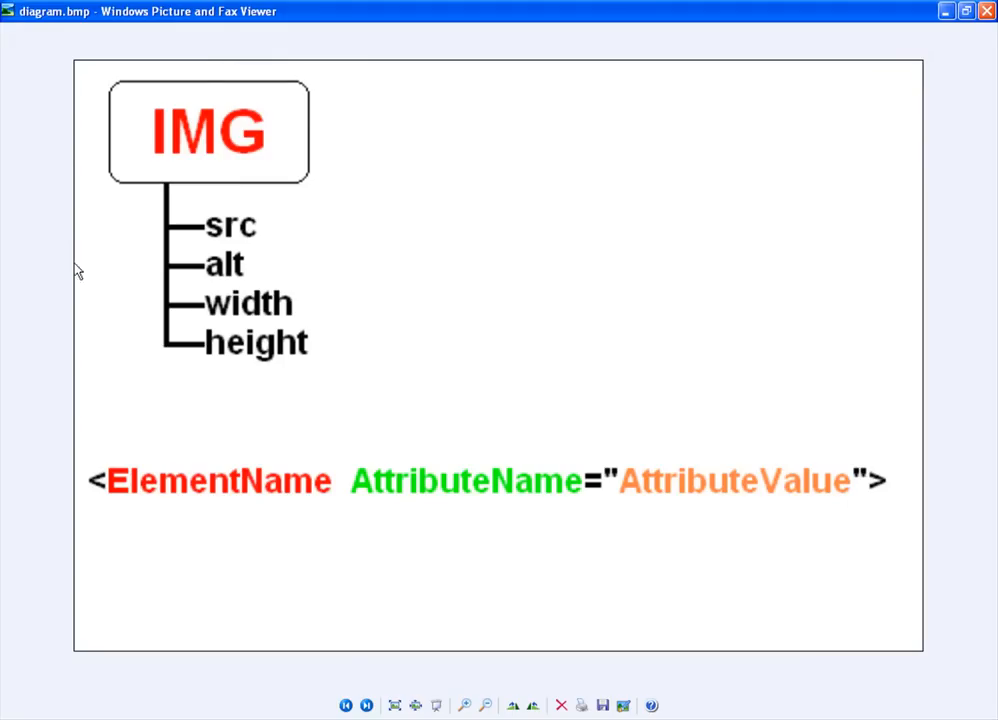
pyautogui.moveTo(268, 500)
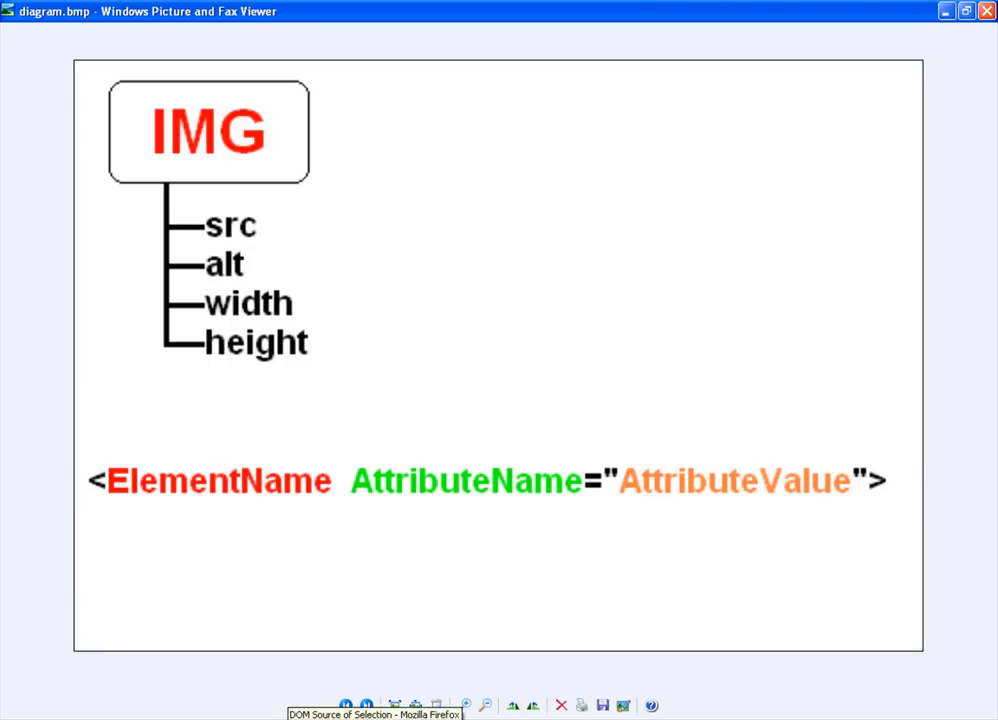
pyautogui.moveTo(524, 480)
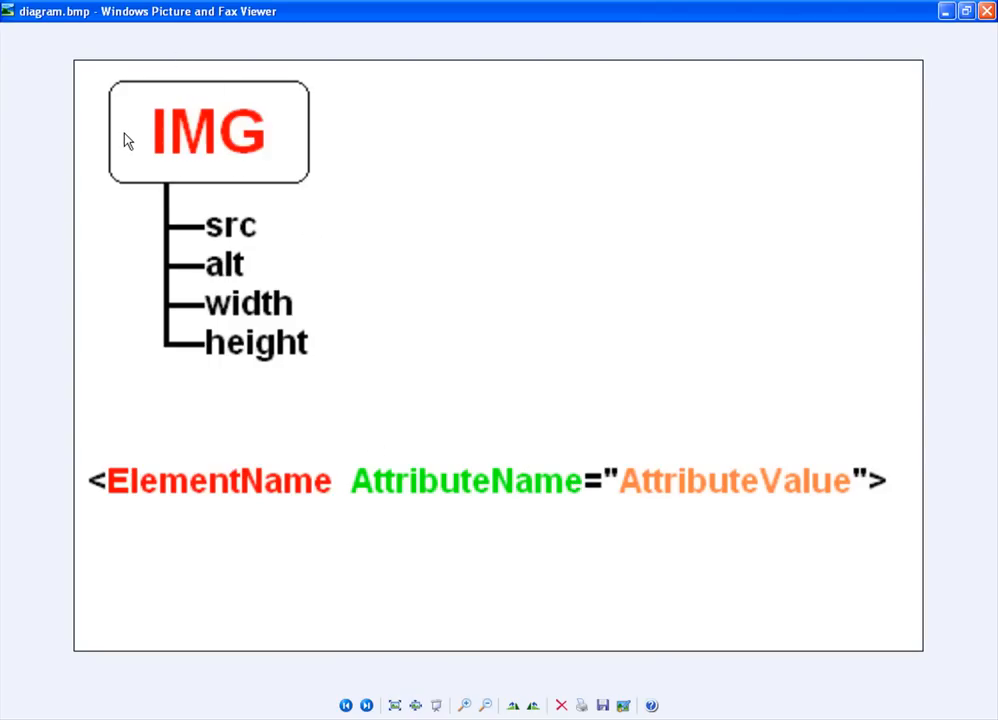
pyautogui.moveTo(352, 700)
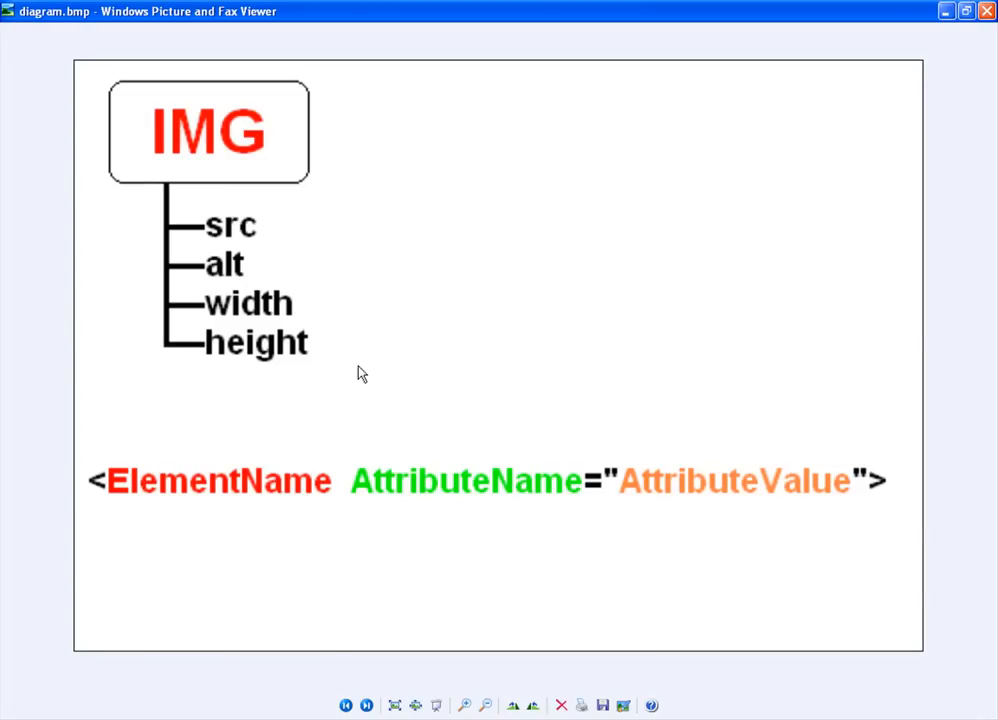
pyautogui.moveTo(298, 628)
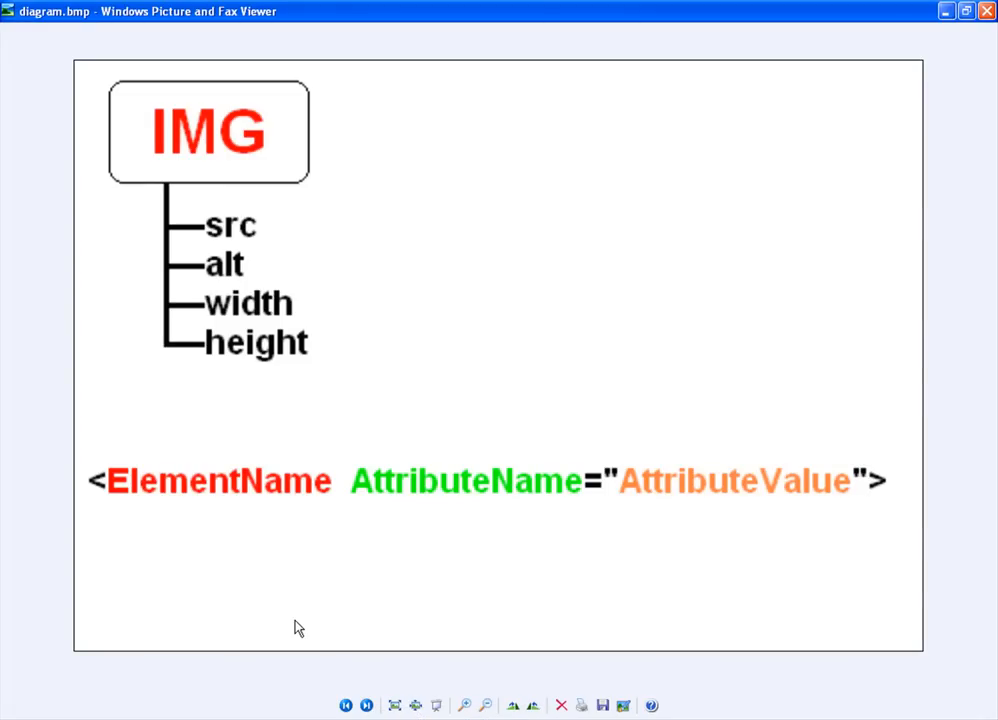